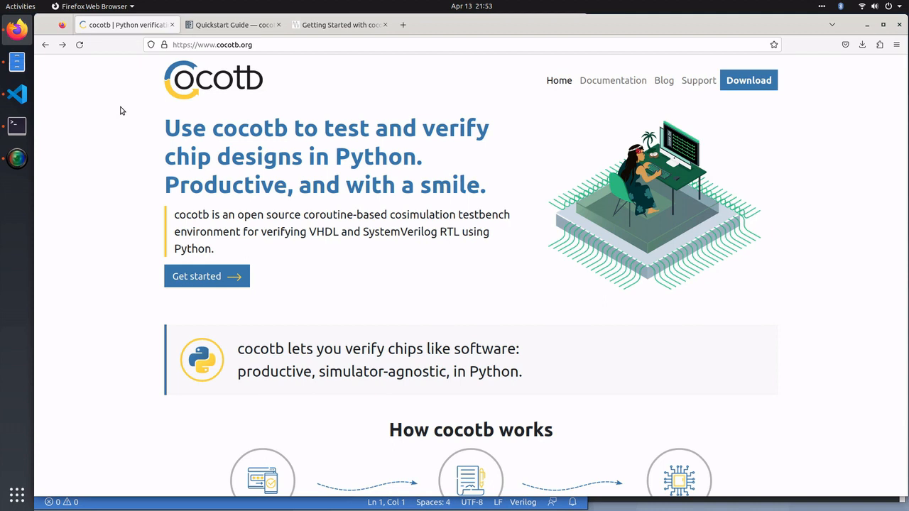
Step: Switch from Firefox to the empty dut.v tab of the getting-started project in VS Code
{"action": "left_click", "coordinate": [16, 94]}
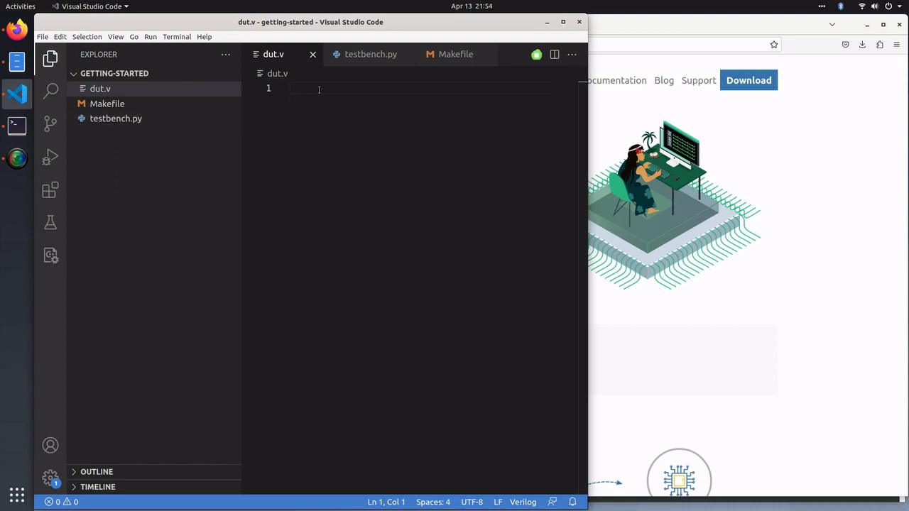
Step: Declare module dut with clk and reset inputs, a [3:0] count output and a [3:0] counter reg
{"action": "type", "text": "module dut("}
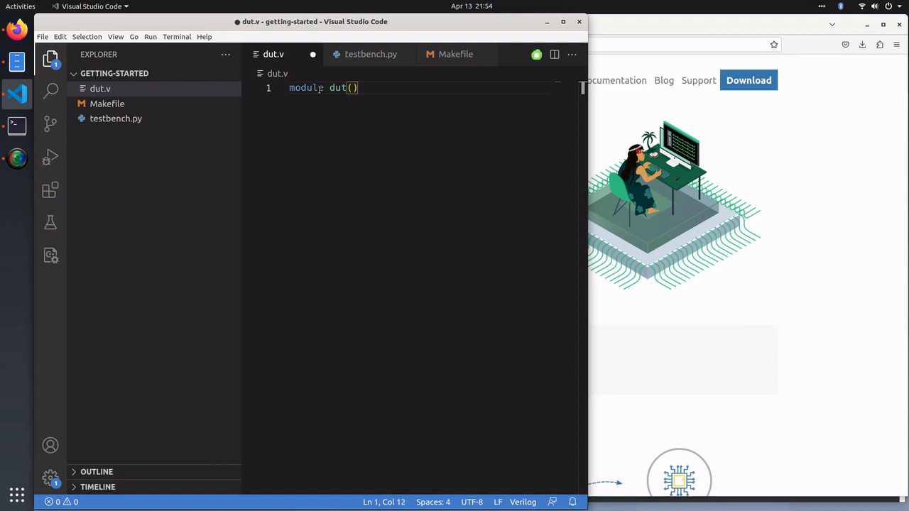
{"action": "type", "text": "clk, reset,"}
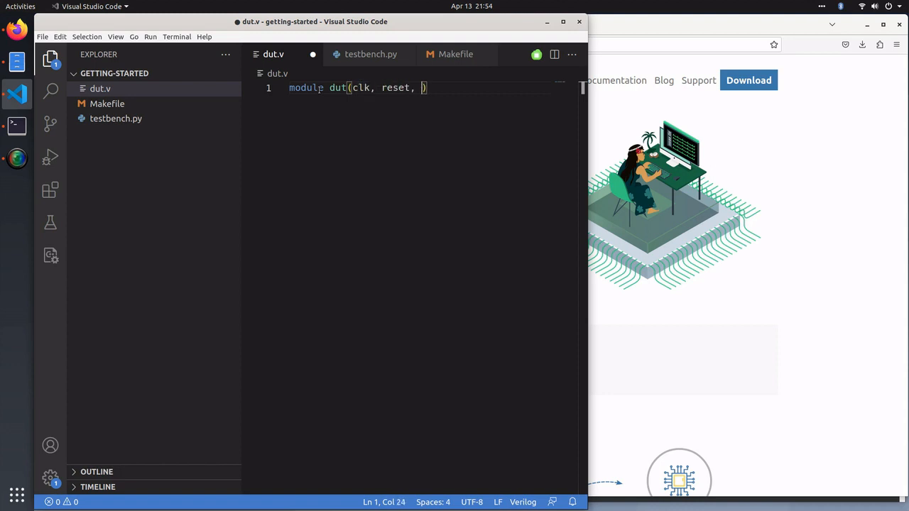
{"action": "type", "text": "count)"}
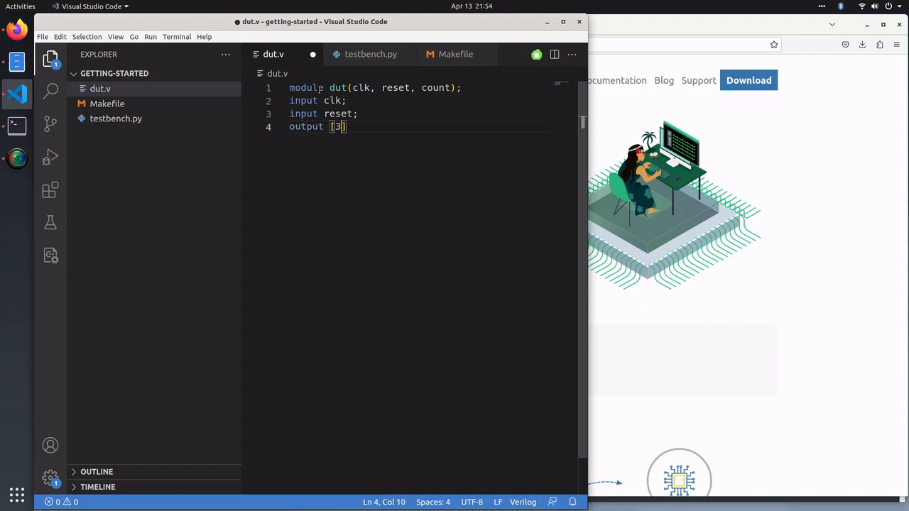
{"action": "type", "text": ":0] count"}
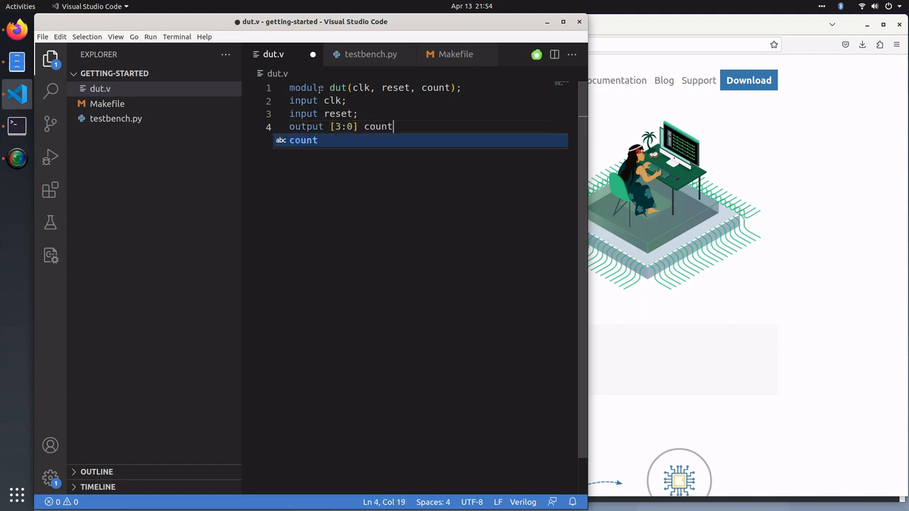
{"action": "type", "text": ";"}
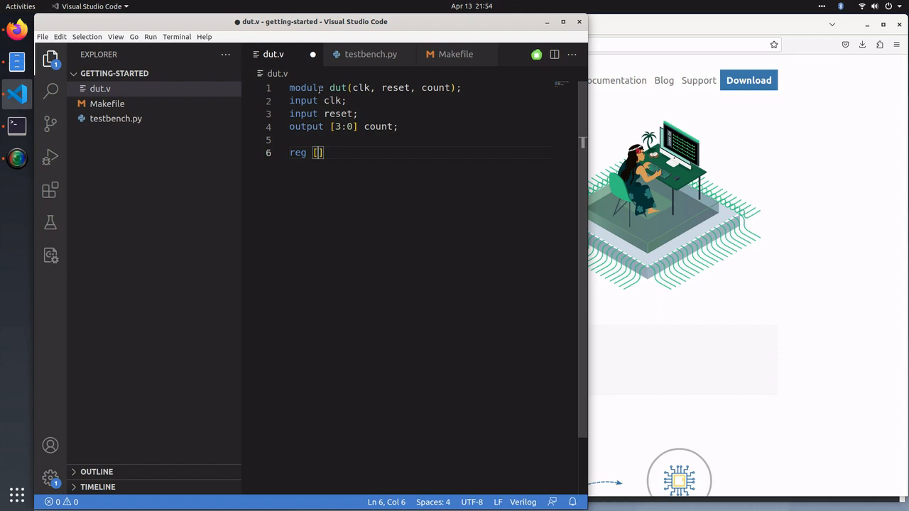
{"action": "type", "text": "3:0] counter"}
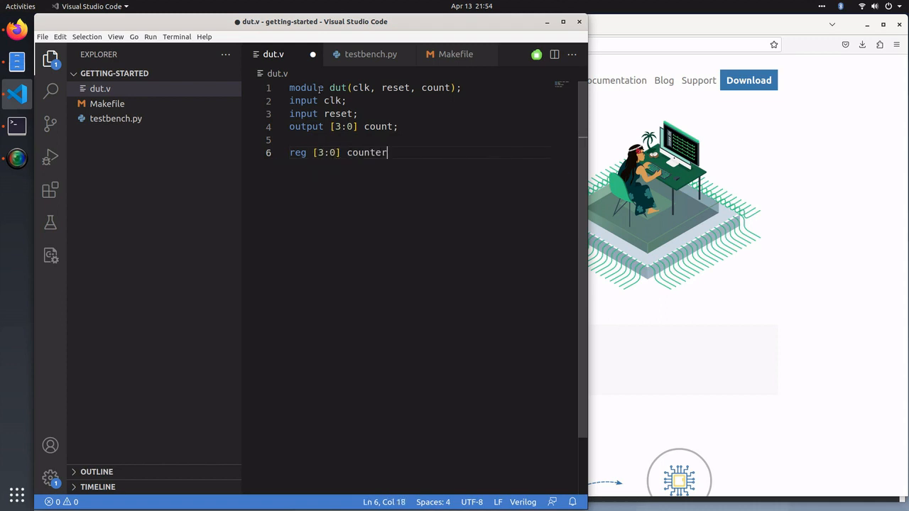
{"action": "type", "text": ";"}
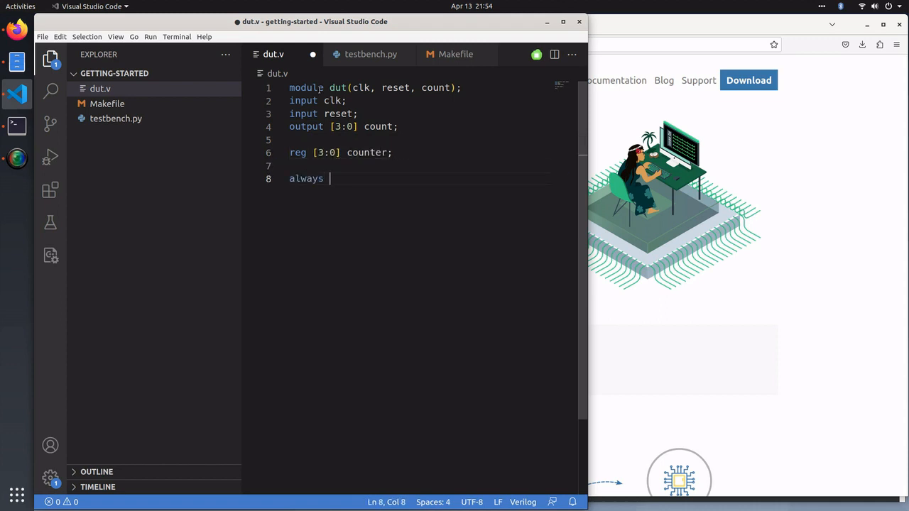
Step: Add an always @(posedge clk) block that resets counter or increments it
{"action": "type", "text": "@(posedg)"}
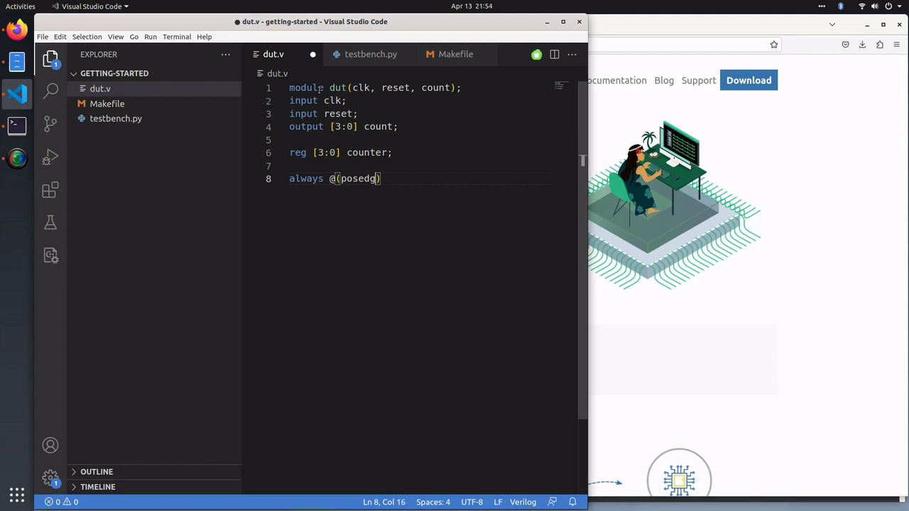
{"action": "type", "text": "clk)"}
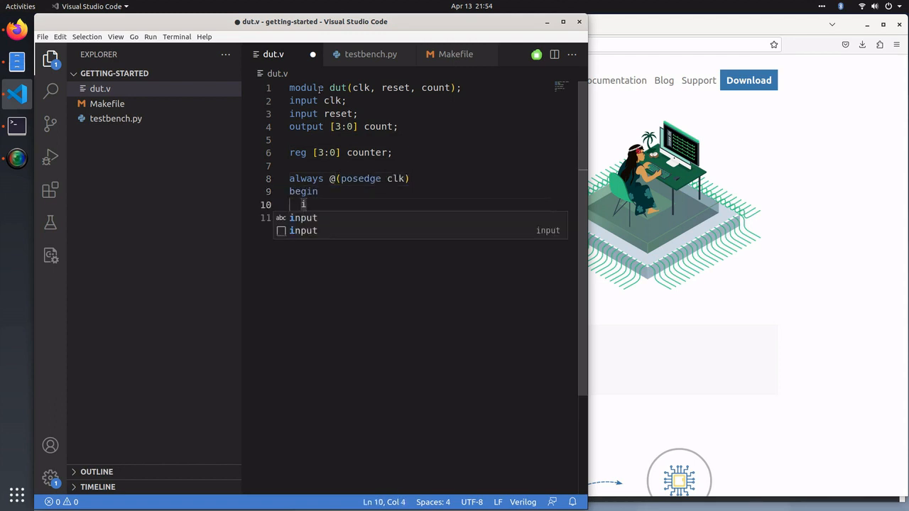
{"action": "type", "text": "if(reset)"}
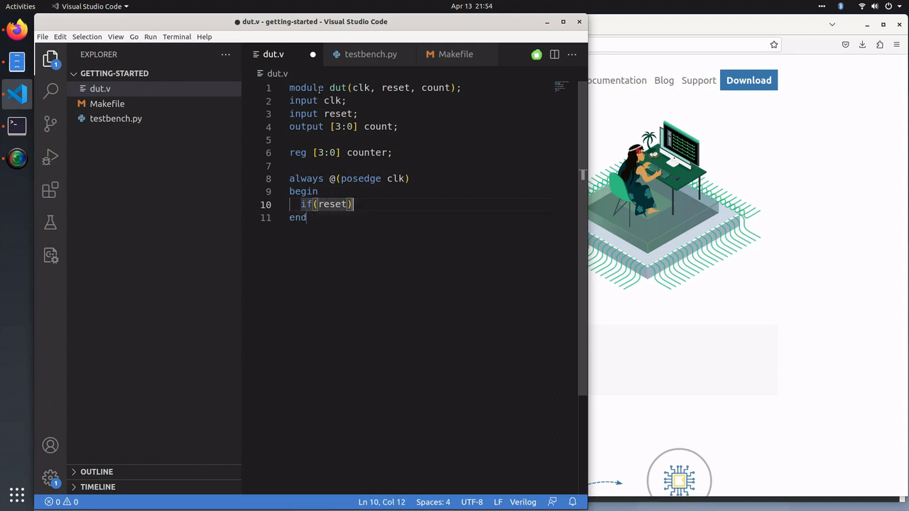
{"action": "type", "text": "counter <= 0"}
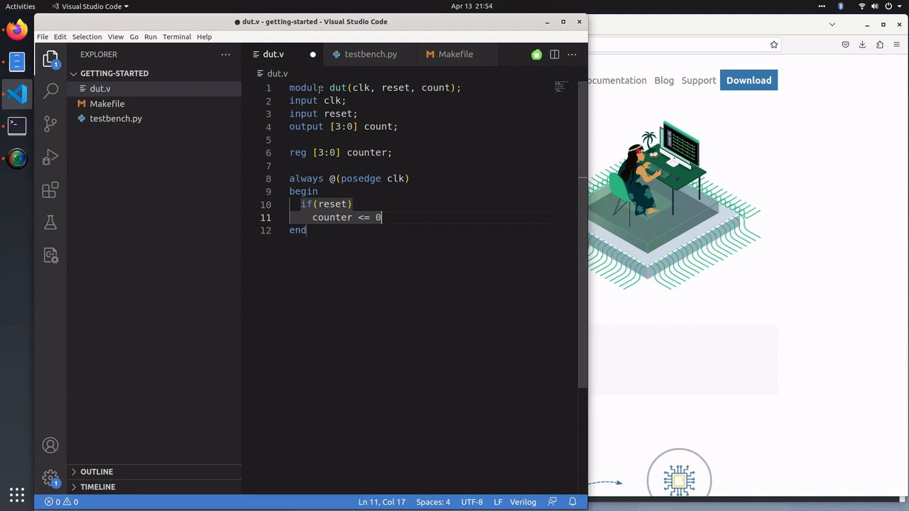
{"action": "key", "text": "Enter"}
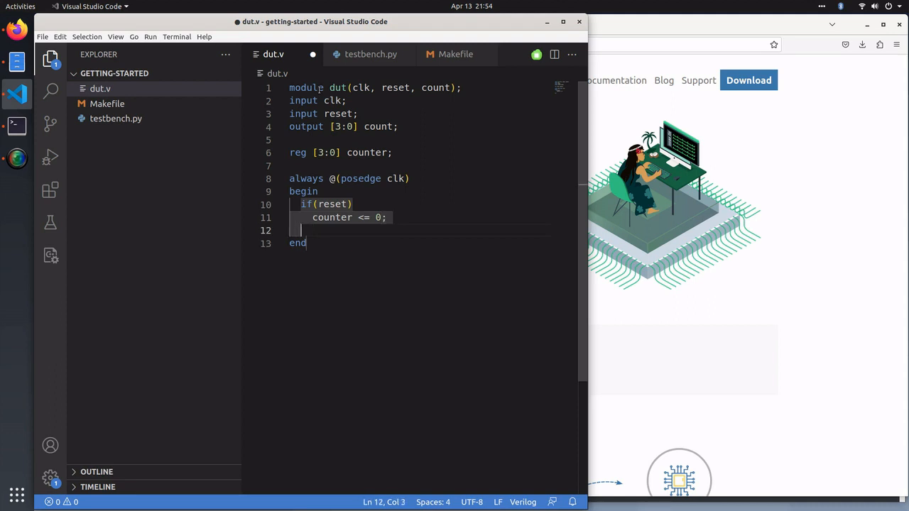
{"action": "type", "text": "else"}
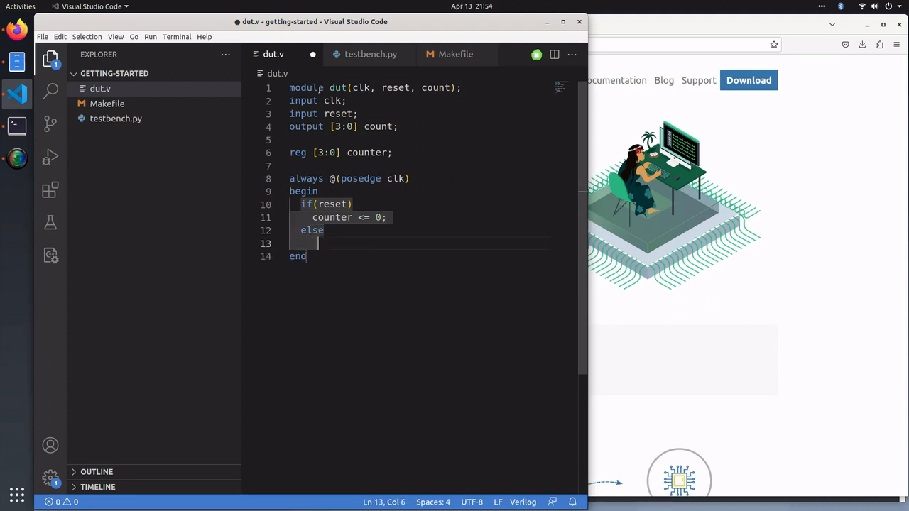
{"action": "type", "text": "counter <= counter+1;"}
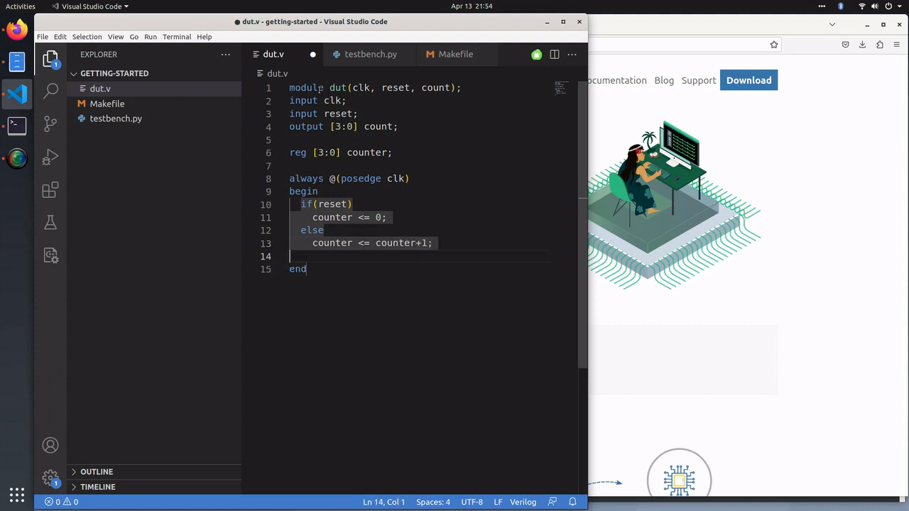
{"action": "type", "text": "end"}
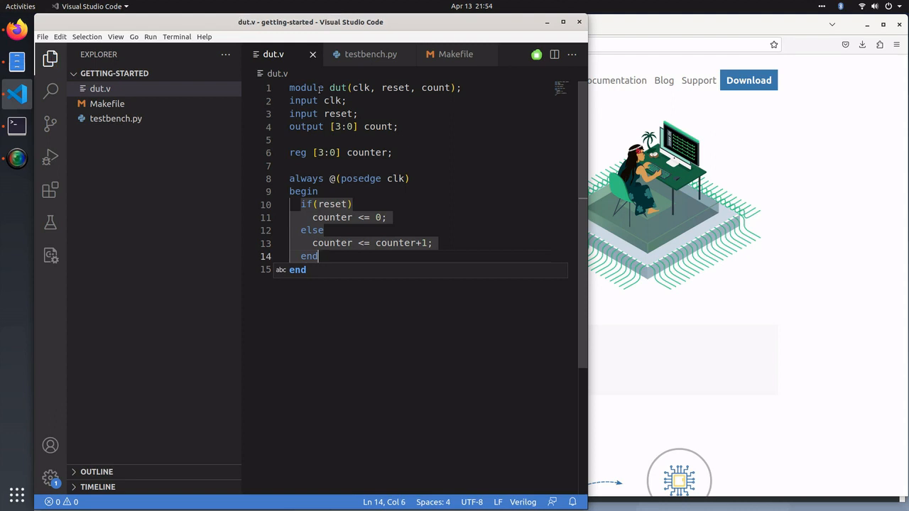
{"action": "key", "text": "Enter"}
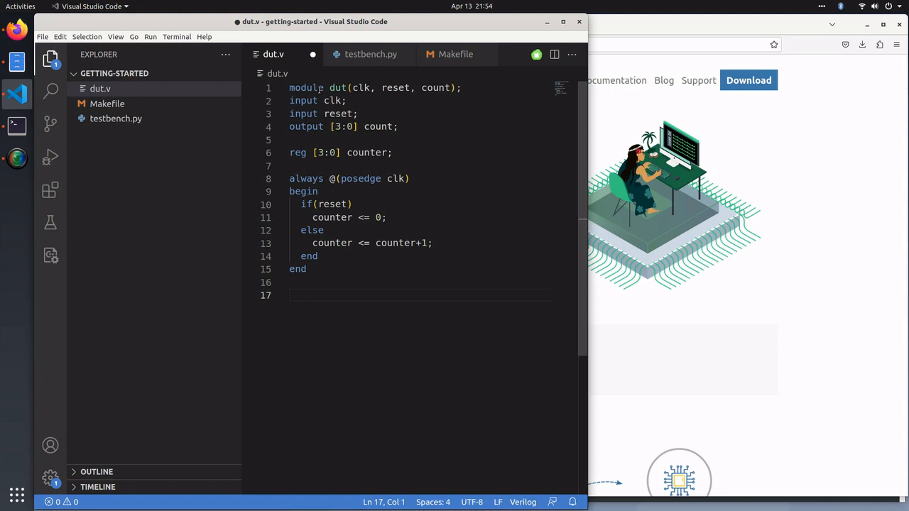
Step: Drive the output with assign count = counter;
{"action": "type", "text": "assign"}
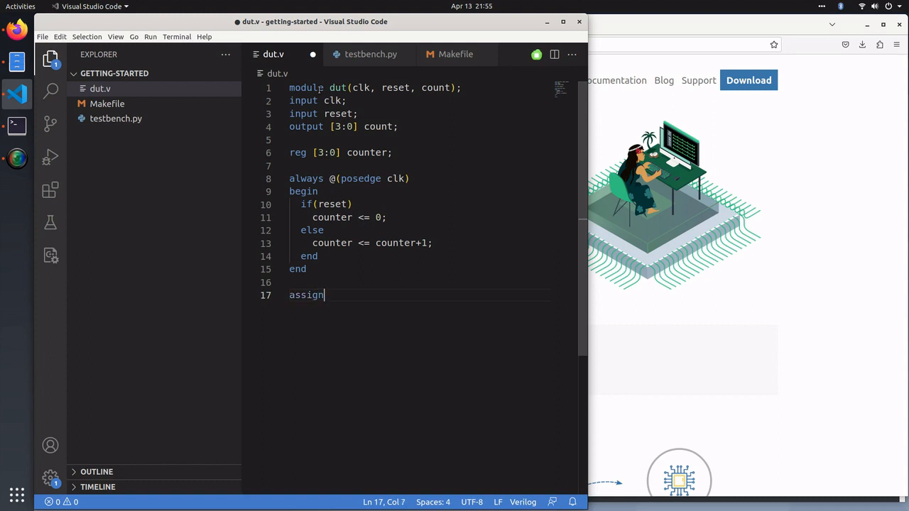
{"action": "type", "text": "count = counter;"}
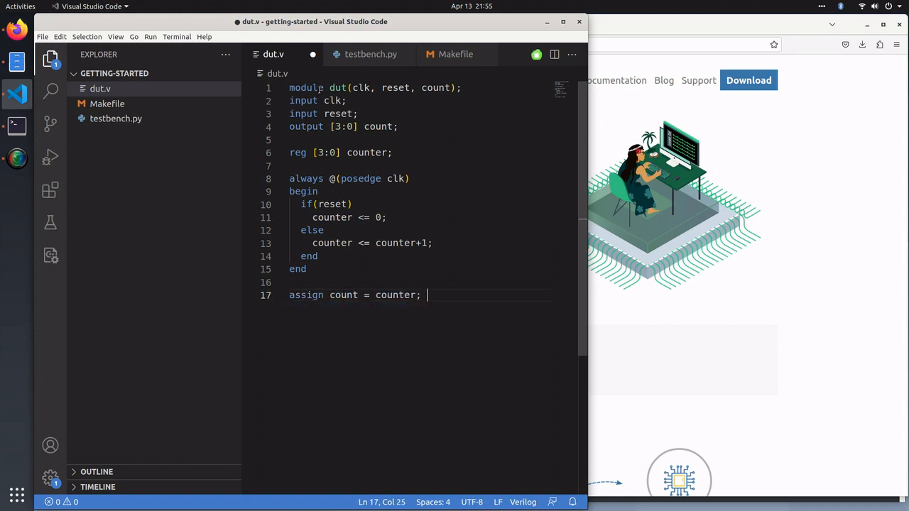
{"action": "key", "text": "Enter"}
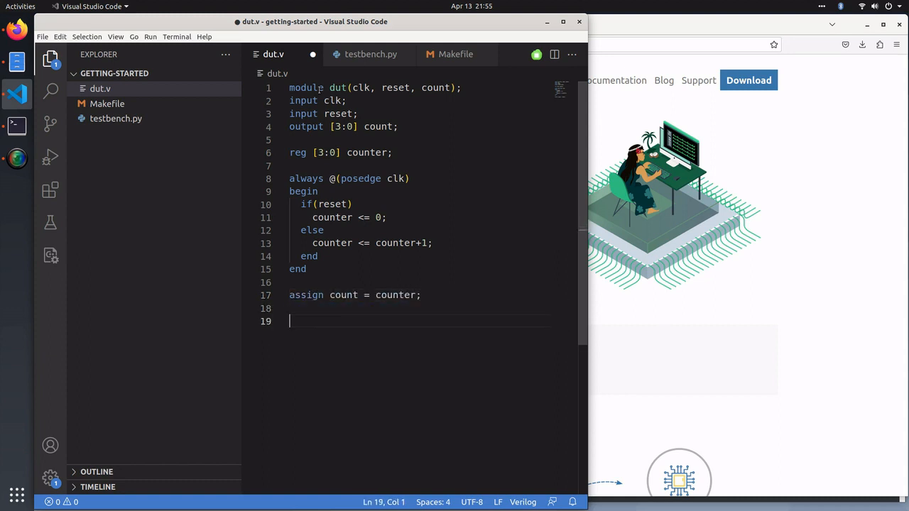
Step: Add a // dump vcd initial block with $dumpfile("dump.vcd") and $dumpvars(1, dut)
{"action": "type", "text": "// dump vcd"}
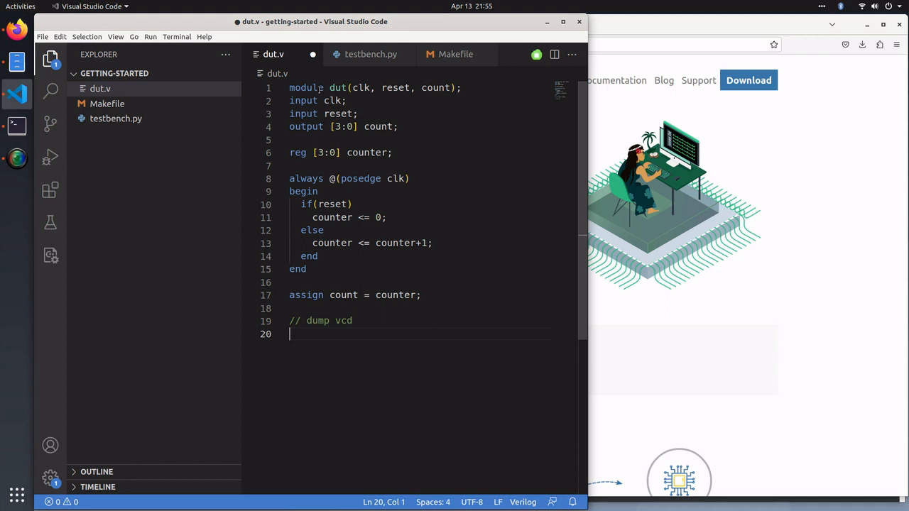
{"action": "type", "text": "initial"}
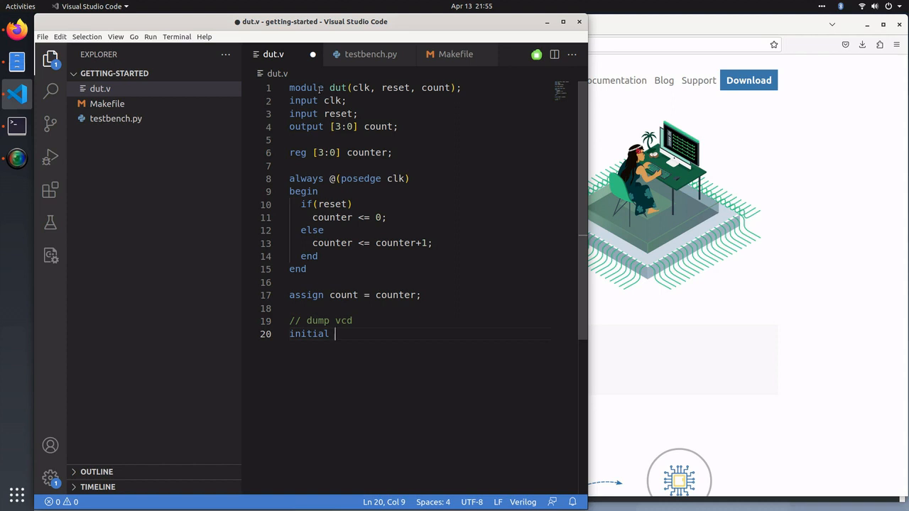
{"action": "type", "text": "begin"}
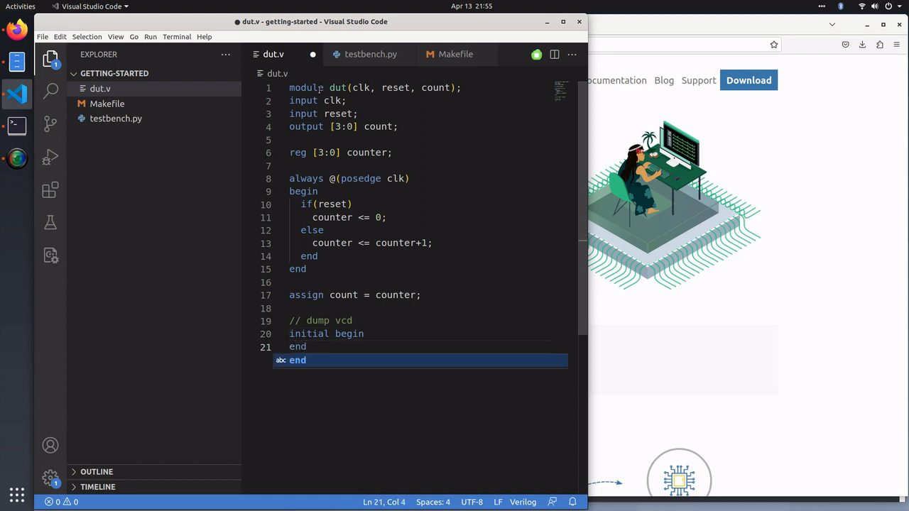
{"action": "key", "text": "Enter"}
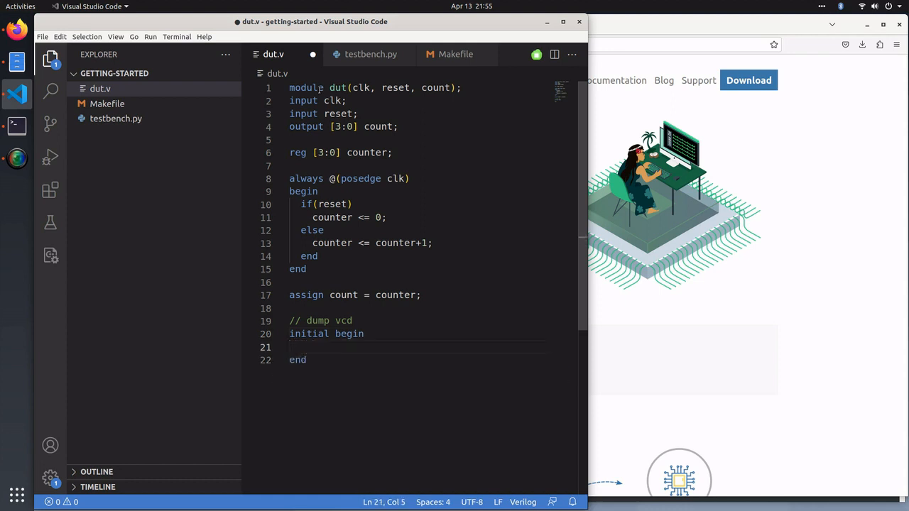
{"action": "type", "text": "$dumpfile(\"dump.v"}
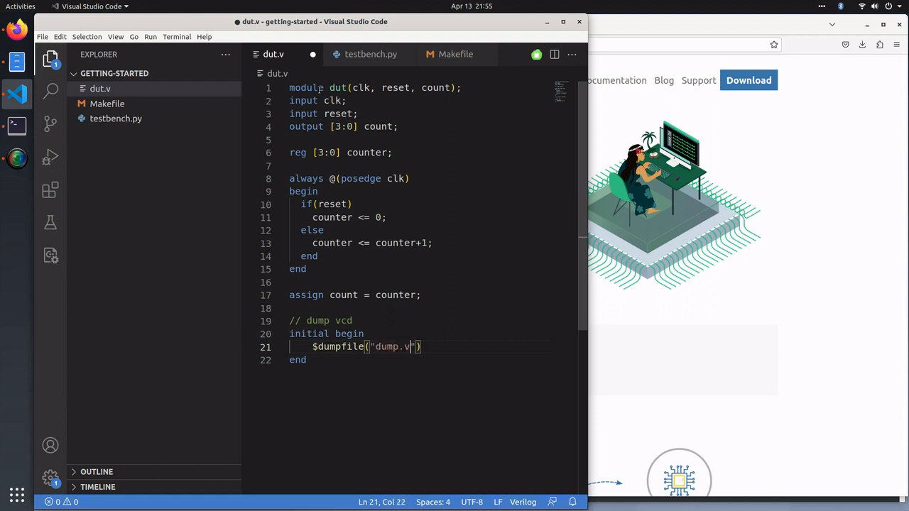
{"action": "type", "text": "cd"}
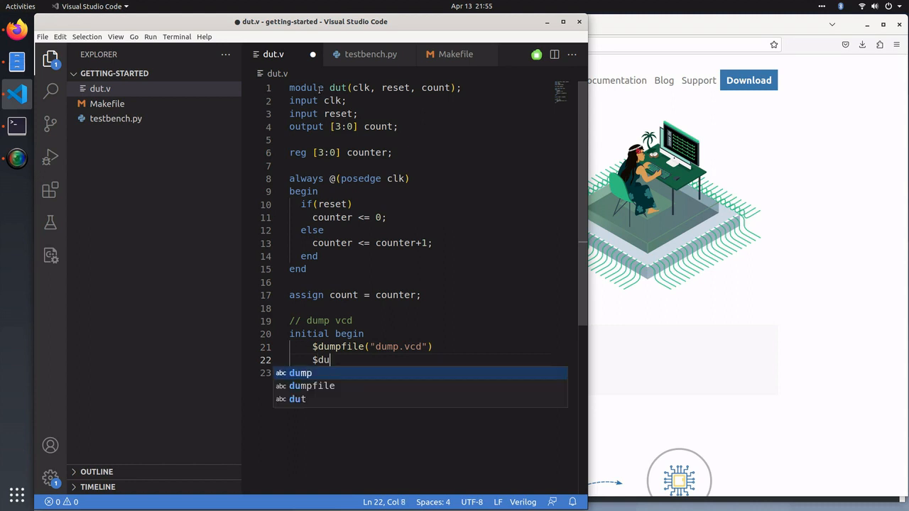
{"action": "type", "text": "$dumpvars(1,"}
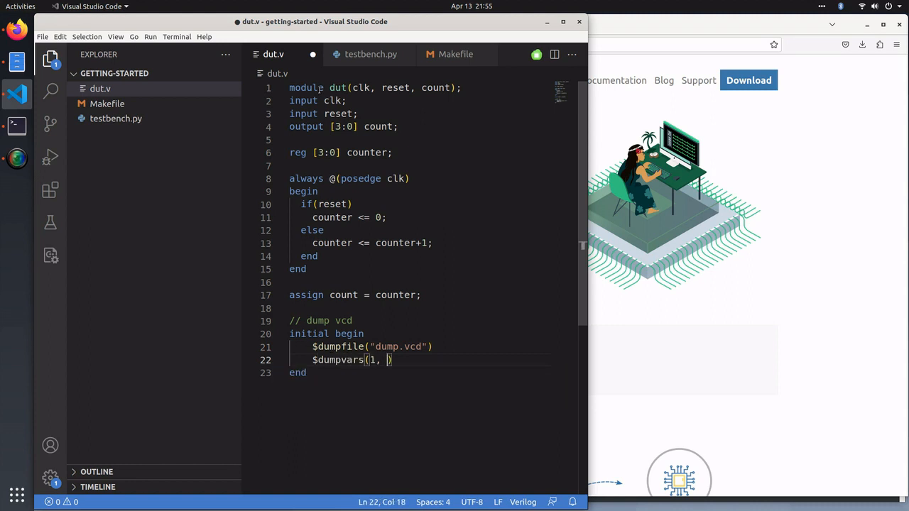
{"action": "type", "text": "c"}
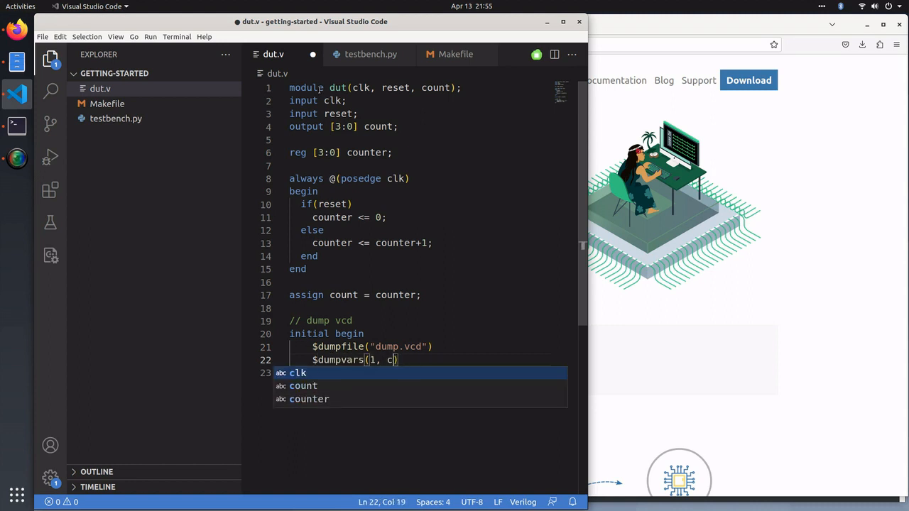
{"action": "type", "text": "dut"}
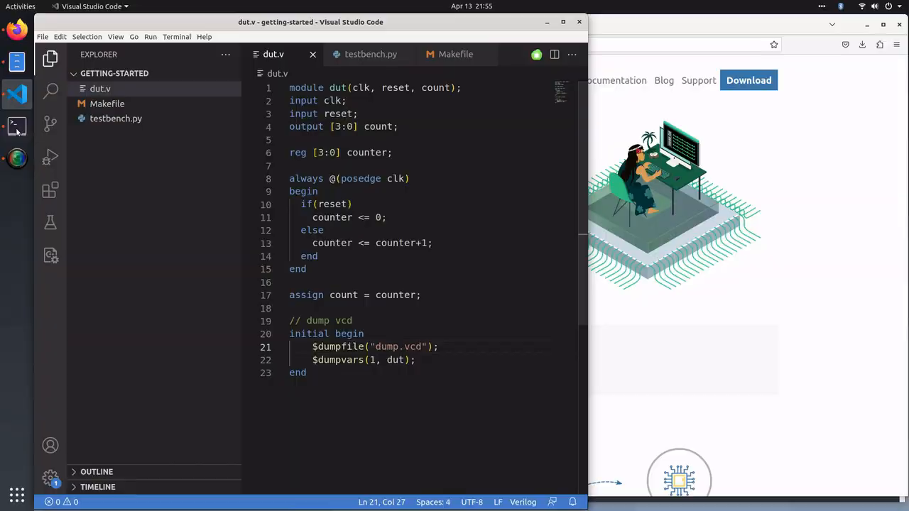
Step: Run iverilog -o dut dut.v in the terminal, then return to the editor after syntax errors
{"action": "left_click", "coordinate": [16, 126]}
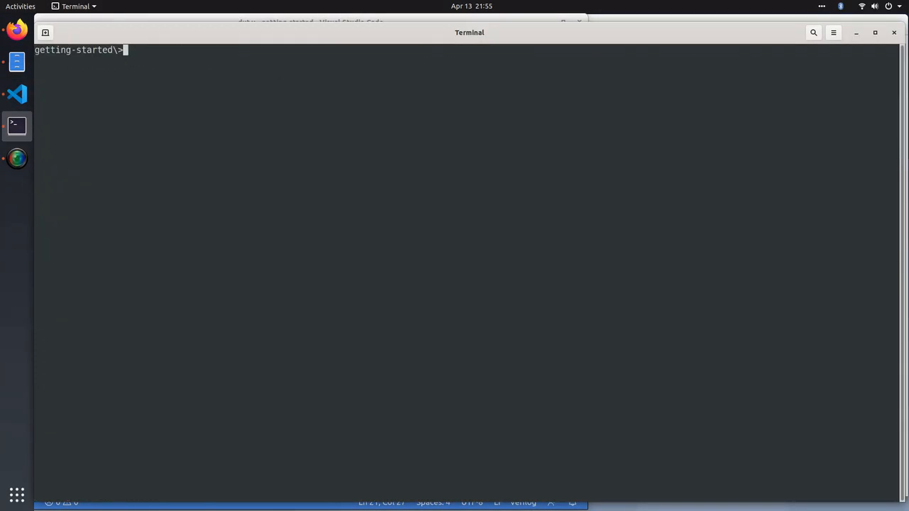
{"action": "type", "text": "iverilog -o d"}
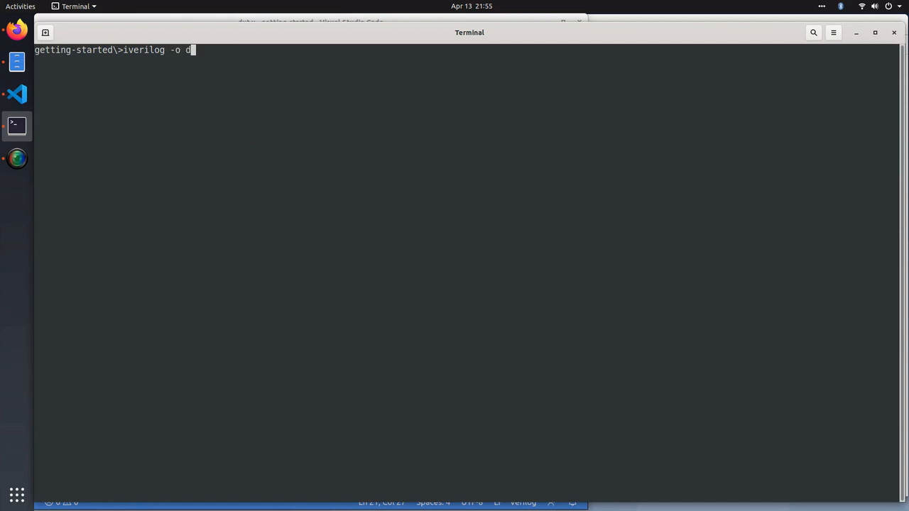
{"action": "key", "text": "Return"}
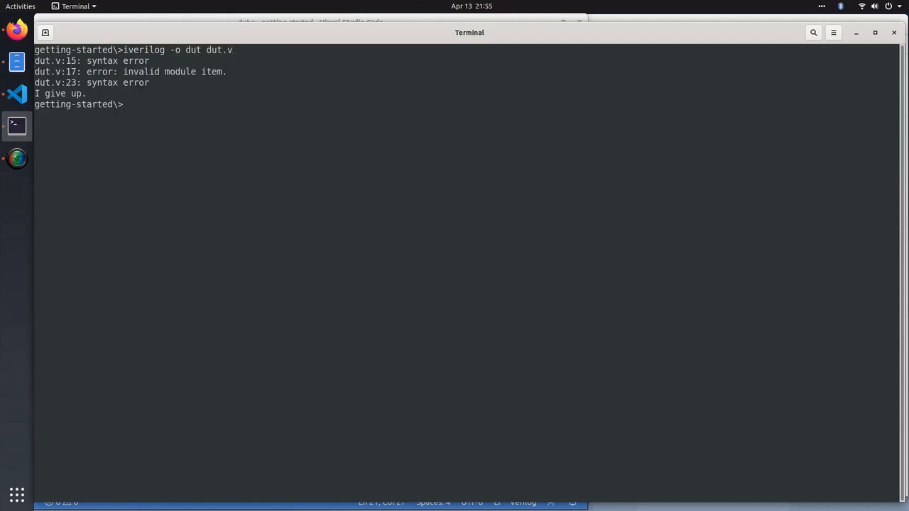
{"action": "left_click", "coordinate": [16, 93]}
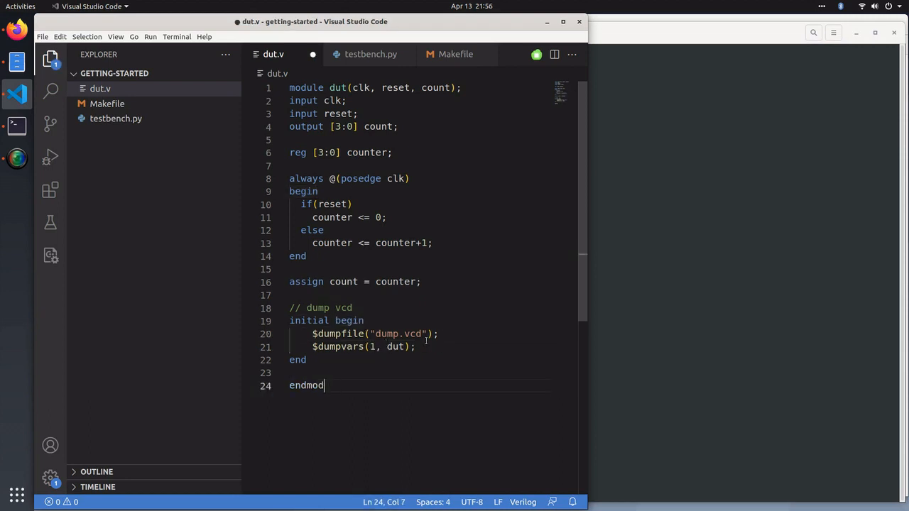
Step: Close dut.v with endmodule and open testbench.py from the Explorer
{"action": "type", "text": "ule"}
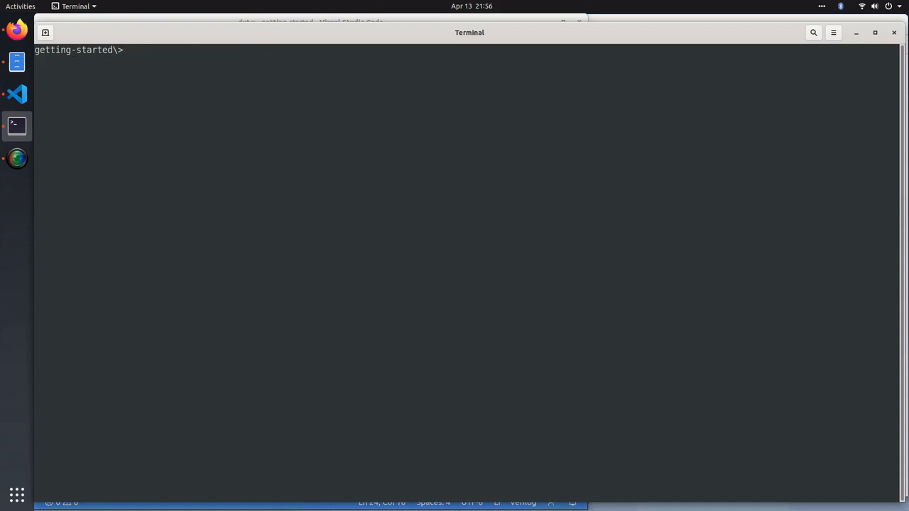
{"action": "left_click", "coordinate": [17, 93]}
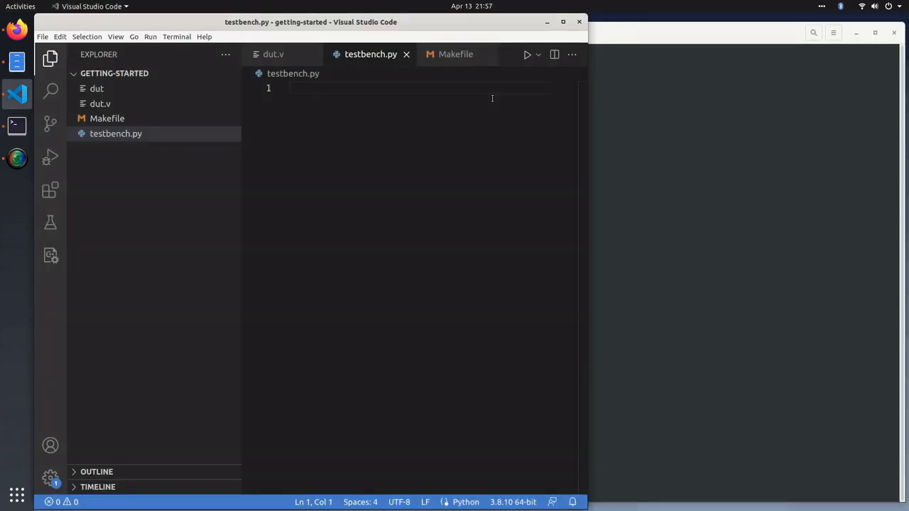
Step: Write import cocotb, from cocotb.clock import Clock, and from cocotb.triggers import RisingEdge
{"action": "type", "text": "i"}
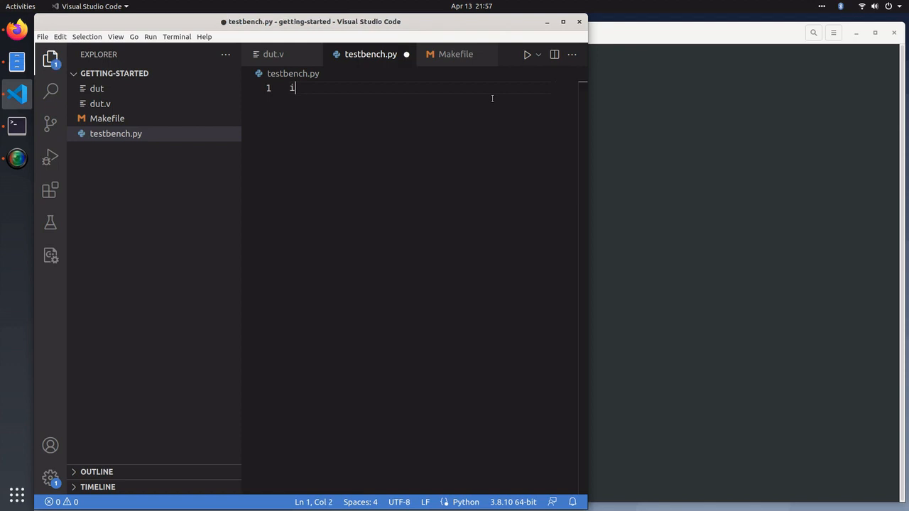
{"action": "type", "text": "mport cocotb"}
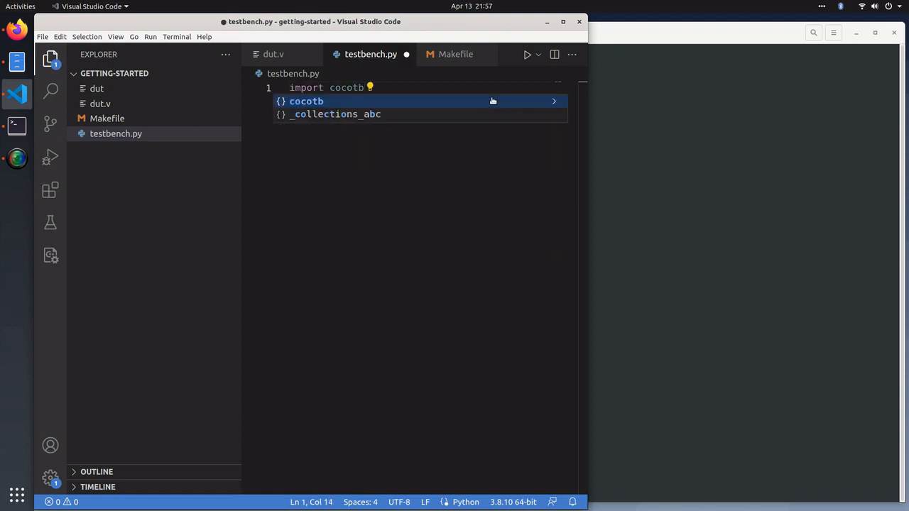
{"action": "type", "text": "from cocotb.clock i"}
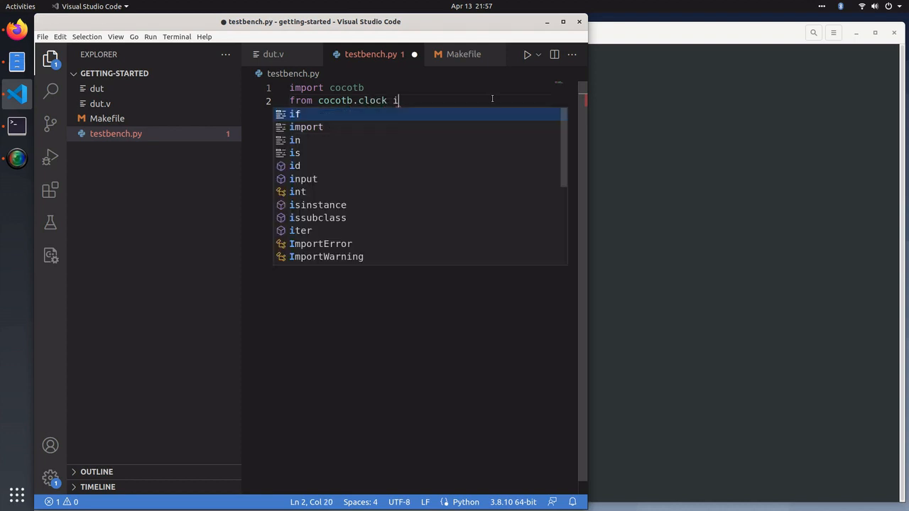
{"action": "type", "text": "mport Clock"}
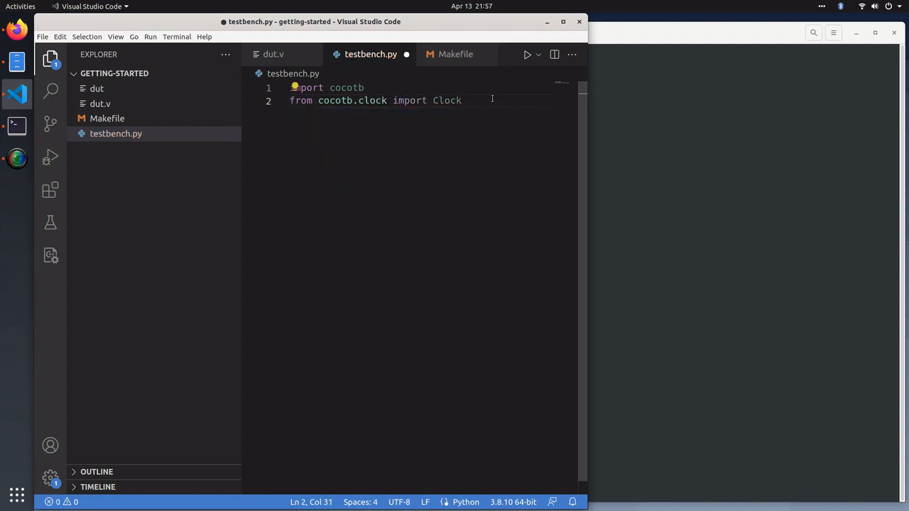
{"action": "type", "text": "from cocotb."}
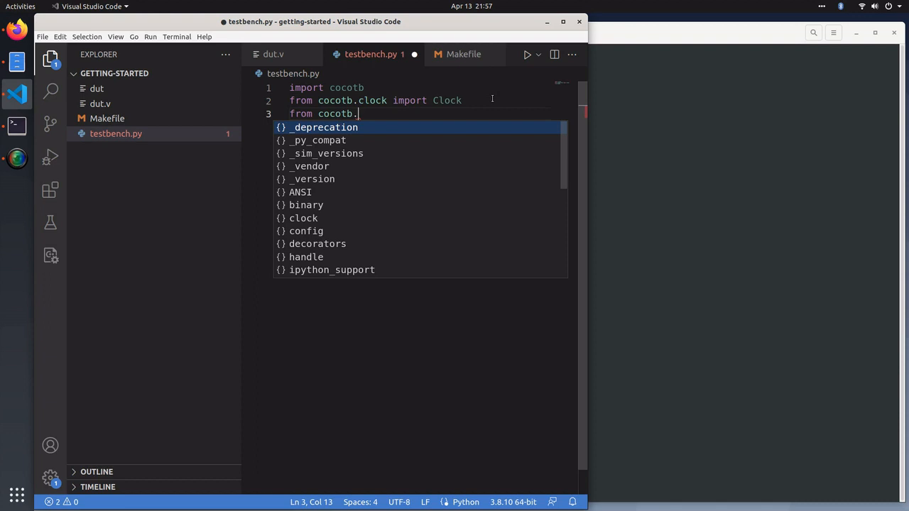
{"action": "type", "text": "triggers impor"}
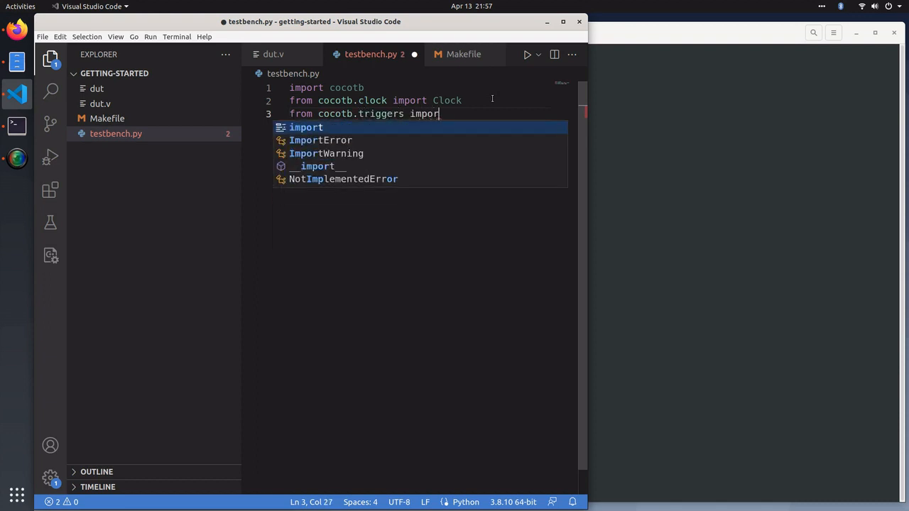
{"action": "type", "text": "RisingEdg"}
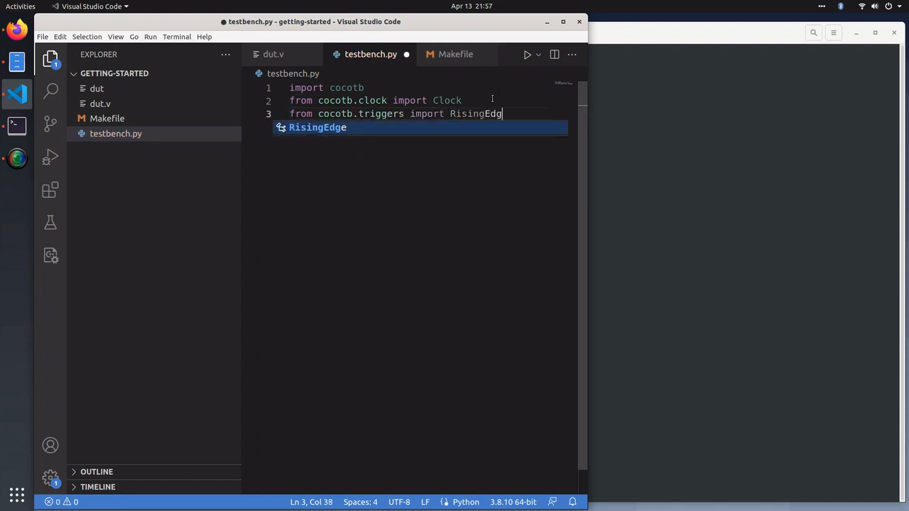
{"action": "key", "text": "Enter"}
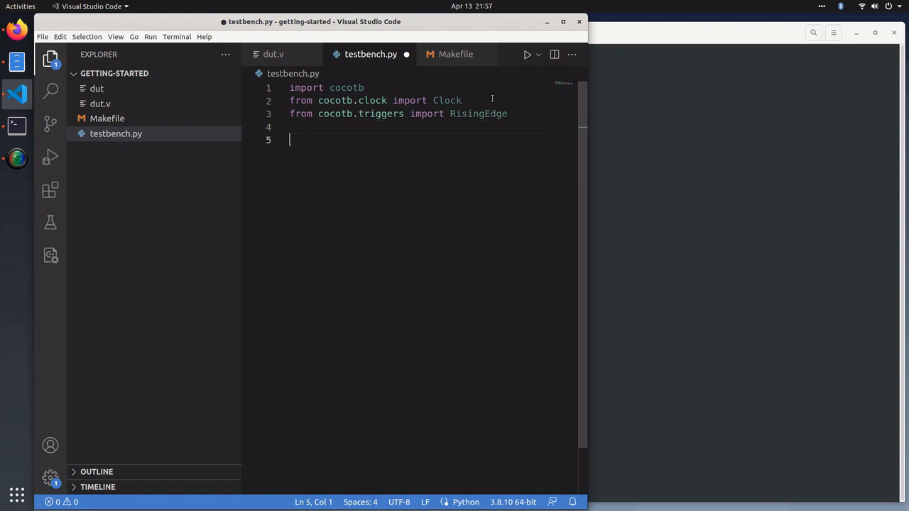
{"action": "key", "text": "Enter"}
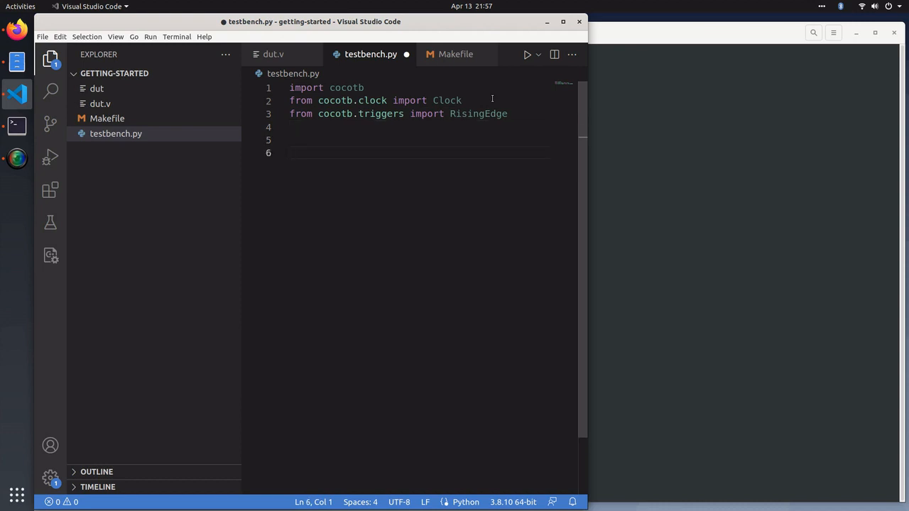
{"action": "type", "text": "@cocotb."}
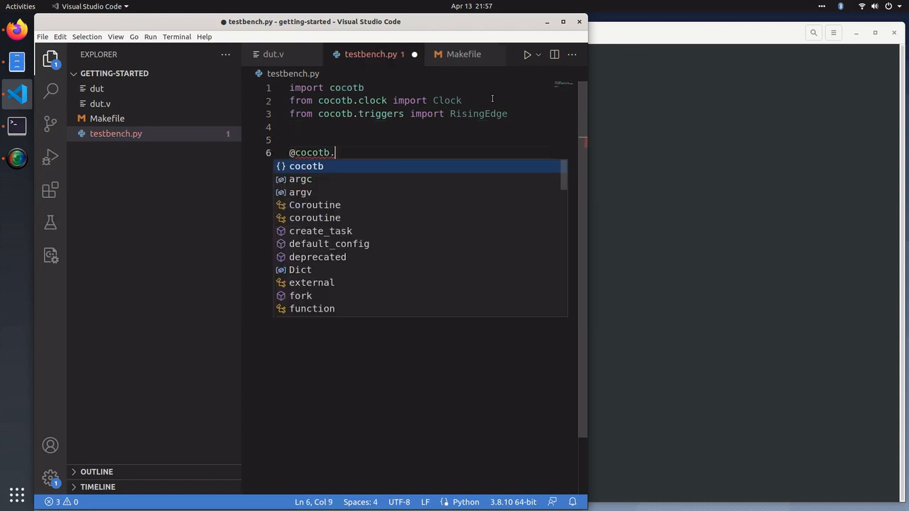
{"action": "type", "text": "res"}
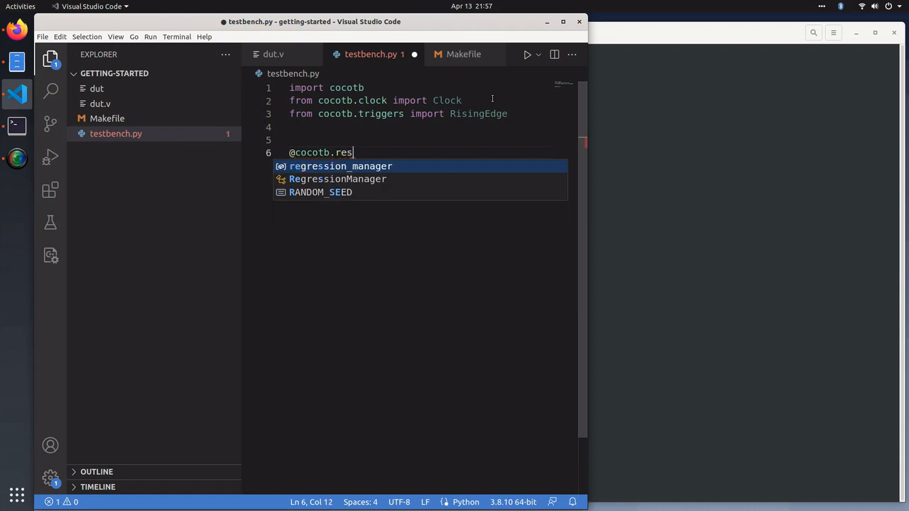
{"action": "type", "text": "test("}
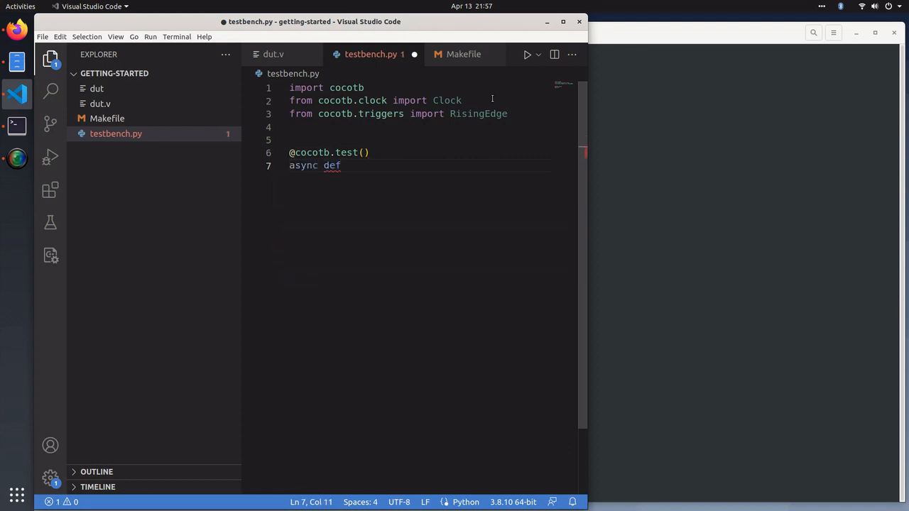
{"action": "type", "text": "basic_count"}
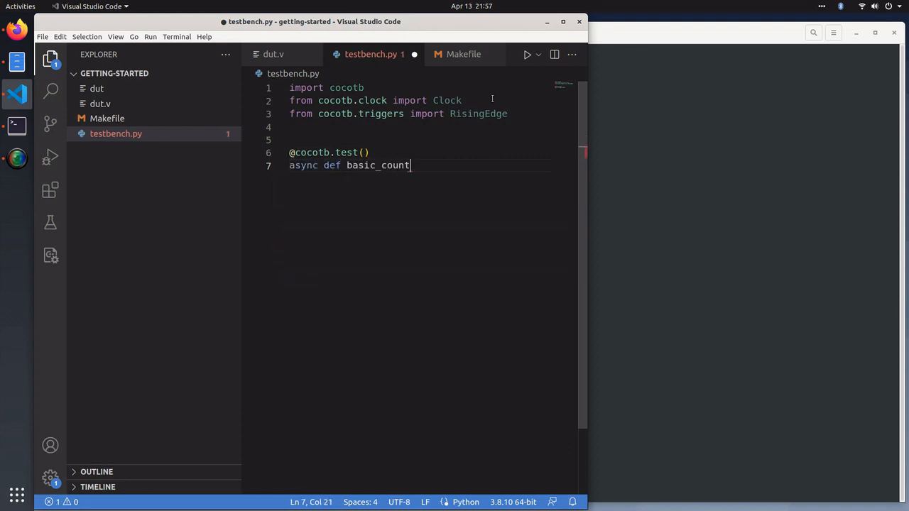
{"action": "type", "text": "(dut):"}
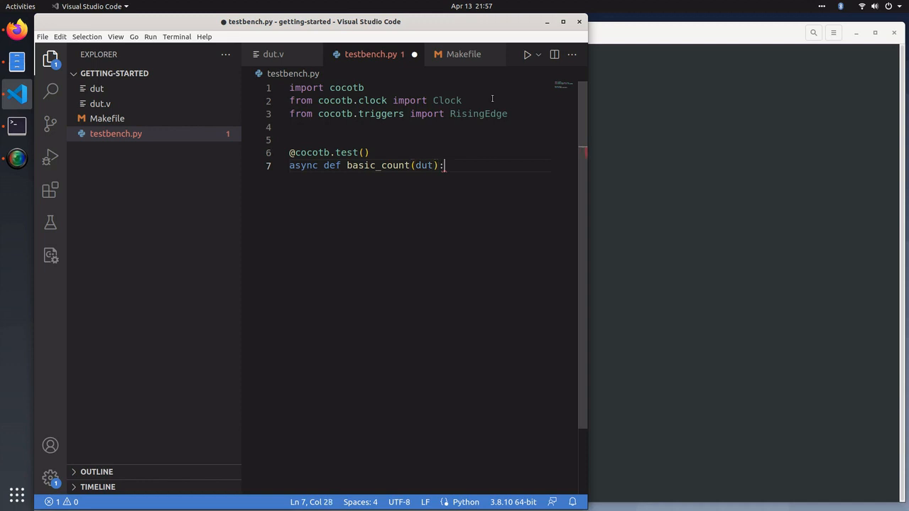
{"action": "key", "text": "Enter"}
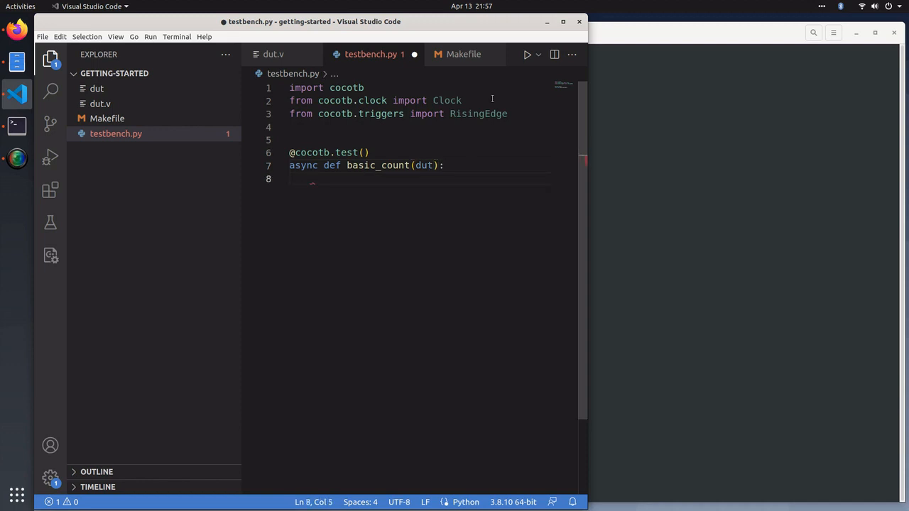
Step: Under # generate clock, add cocotb.start_soon(Clock(dut.clk, 1, units="ns").start())
{"action": "type", "text": "# generate clock"}
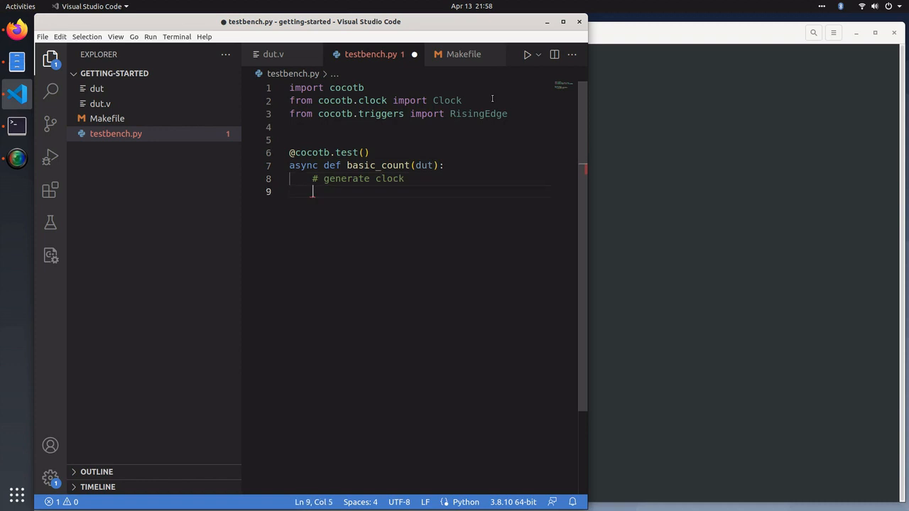
{"action": "type", "text": "cocotb."}
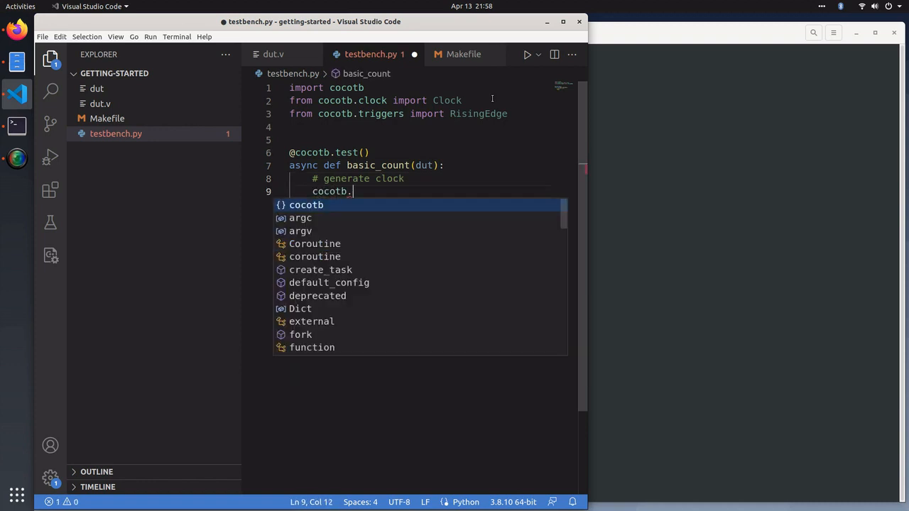
{"action": "type", "text": "start_soon(Clock(dut.clk, 1,"}
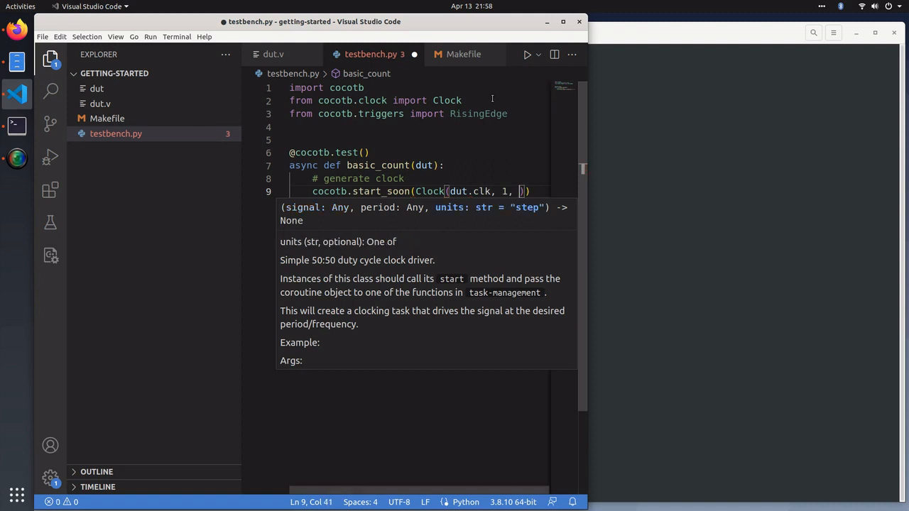
{"action": "type", "text": "units=\"\""}
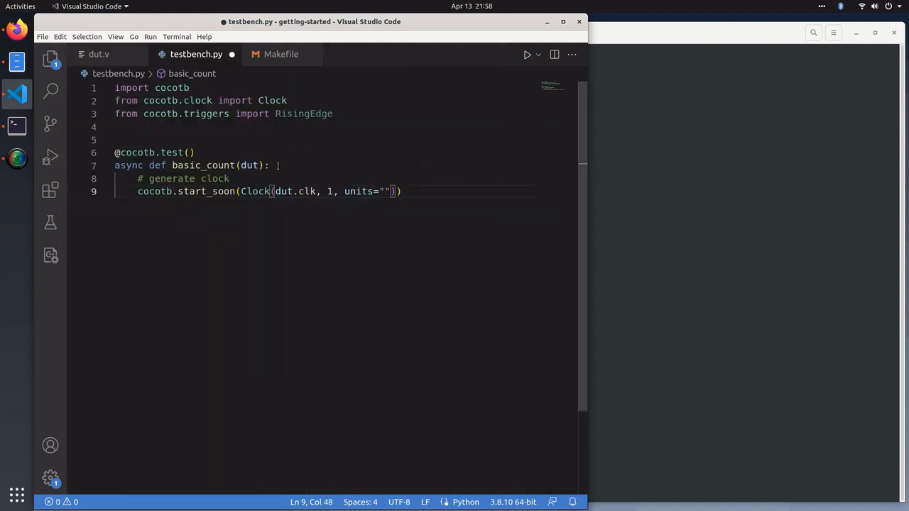
{"action": "type", "text": "ns\").start("}
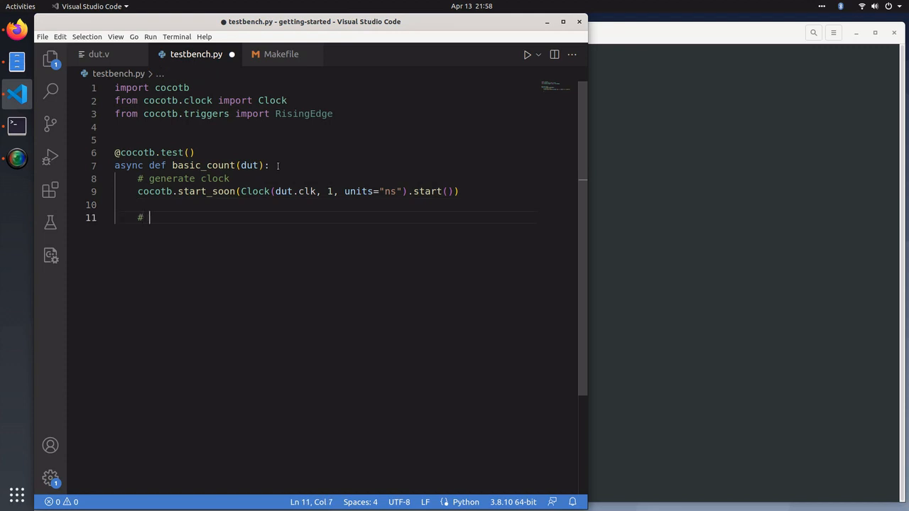
Step: Add dut.reset.value = 1 under # reset dut, verifying the reset port name in dut.v
{"action": "type", "text": "reset dut"}
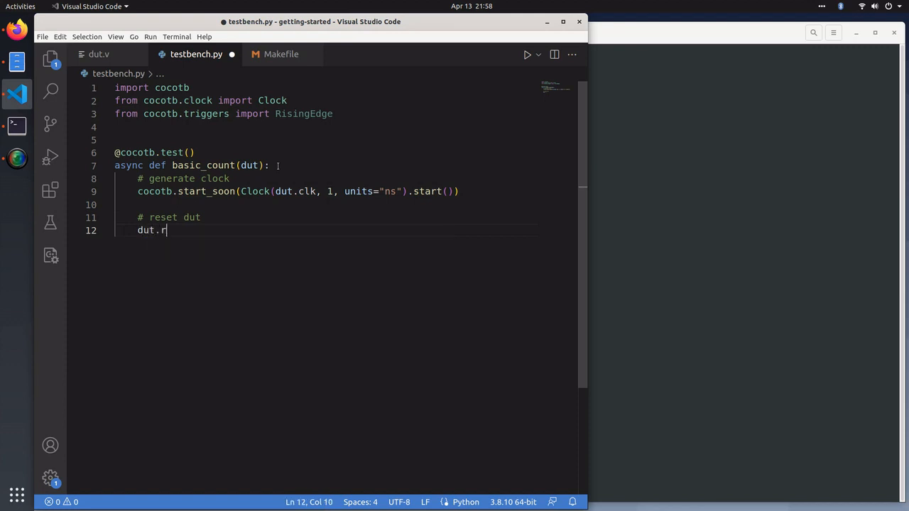
{"action": "type", "text": "eset.value = 1"}
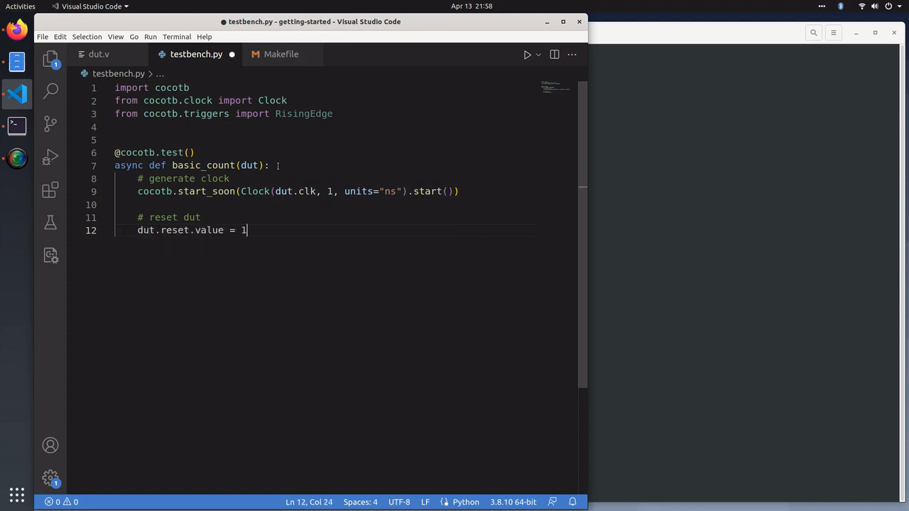
{"action": "left_click", "coordinate": [147, 230]}
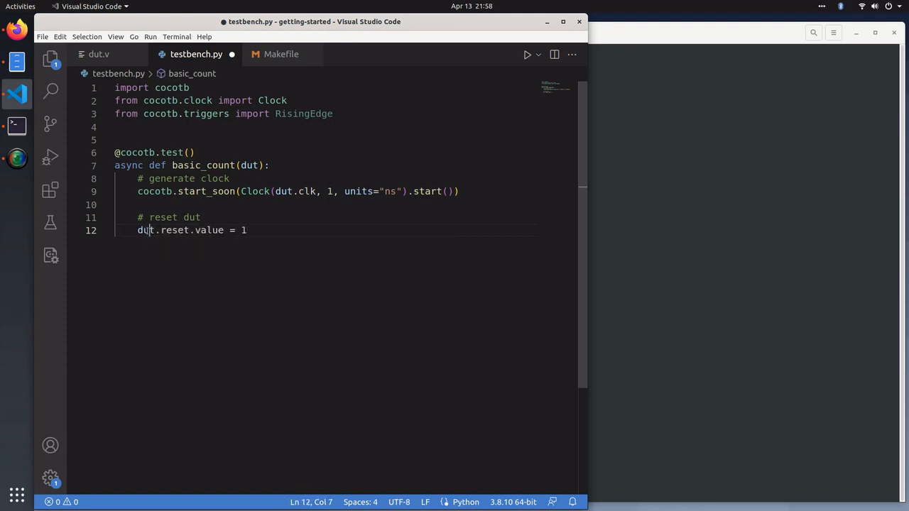
{"action": "left_click", "coordinate": [104, 54]}
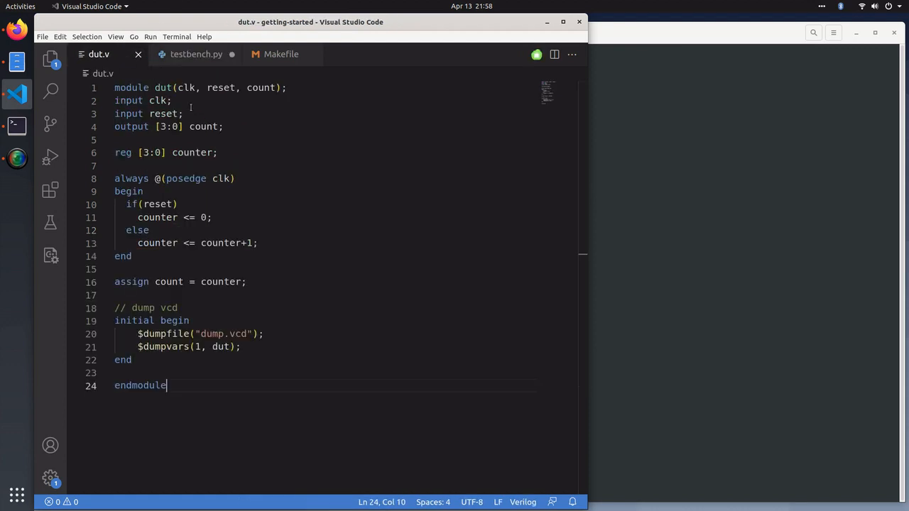
{"action": "double_click", "coordinate": [221, 87]}
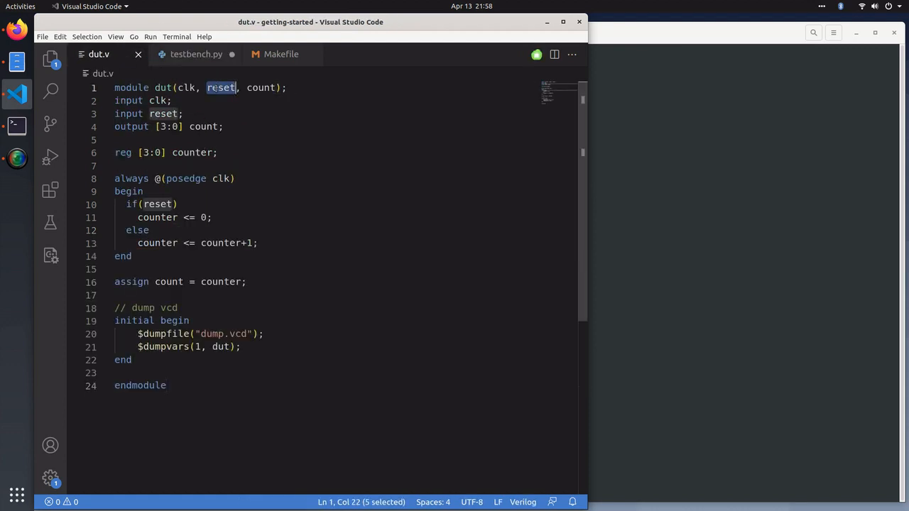
{"action": "left_click", "coordinate": [196, 54]}
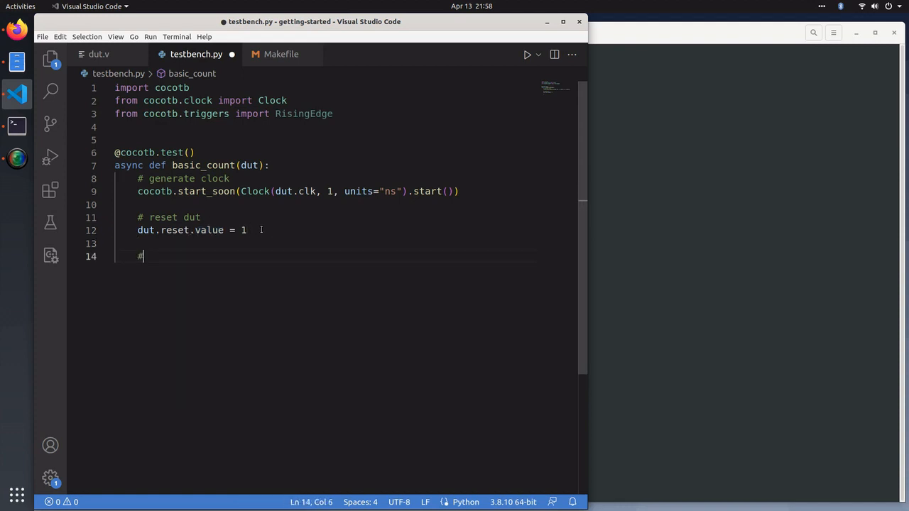
Step: Loop over range(2) awaiting RisingEdge(dut.clk), then set dut.reset.value to 0
{"action": "type", "text": "hold"}
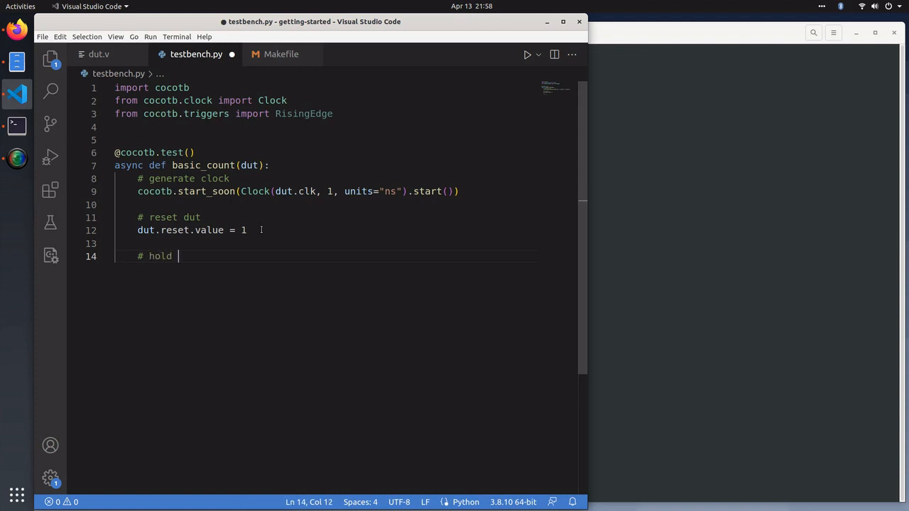
{"action": "type", "text": "reset for 2 clocks"}
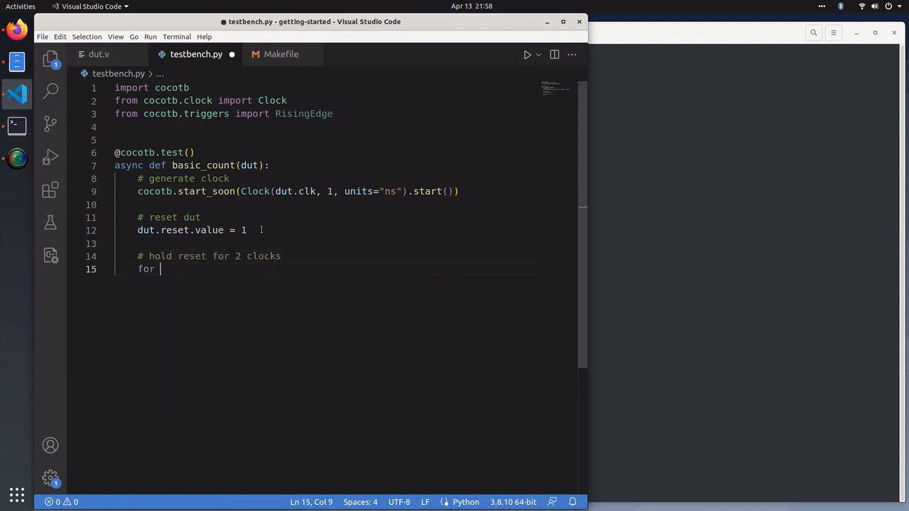
{"action": "type", "text": "_ in range"}
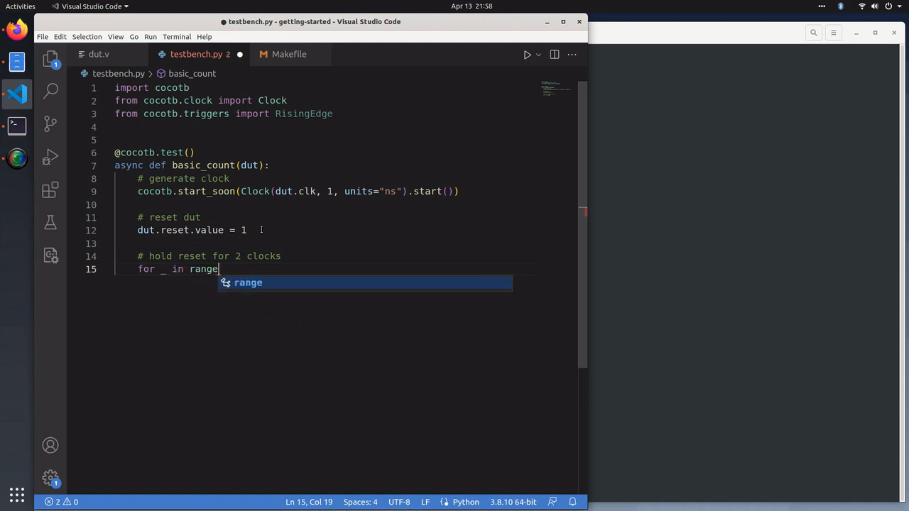
{"action": "type", "text": "(2):"}
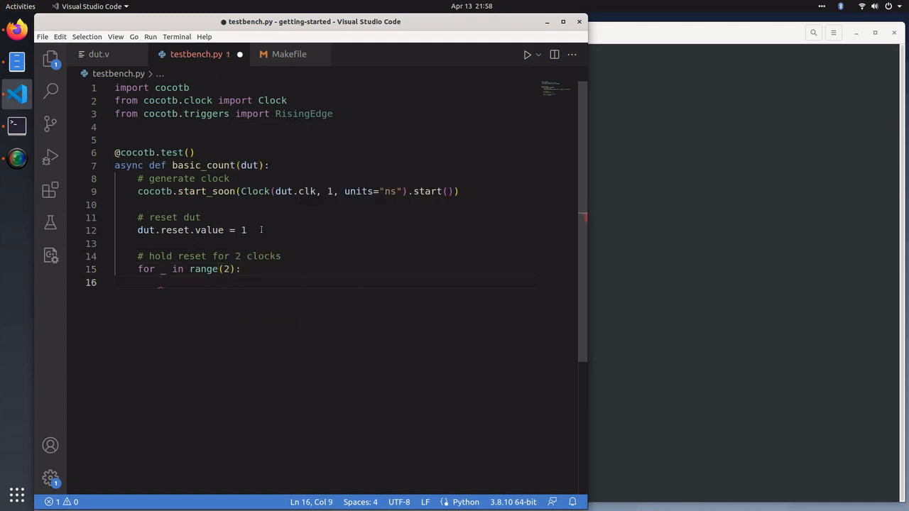
{"action": "type", "text": "await RisingEdge(dut"}
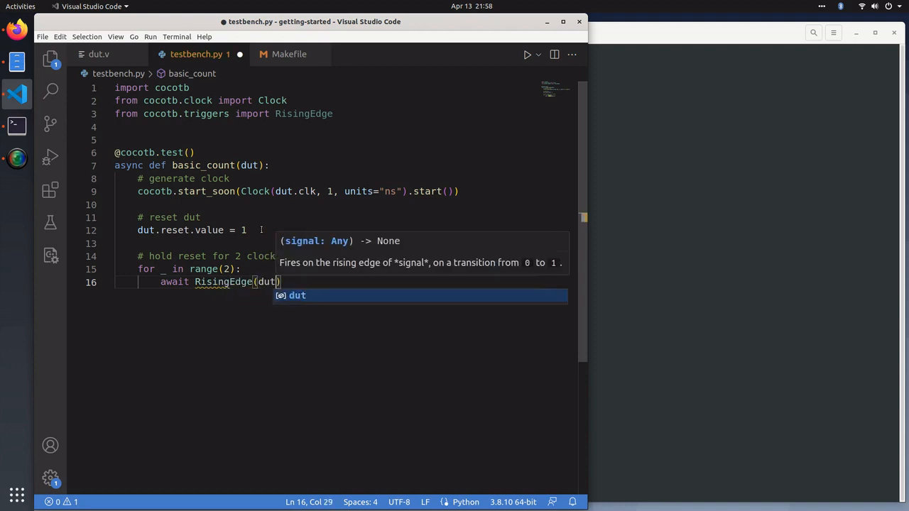
{"action": "type", "text": ".clk)"}
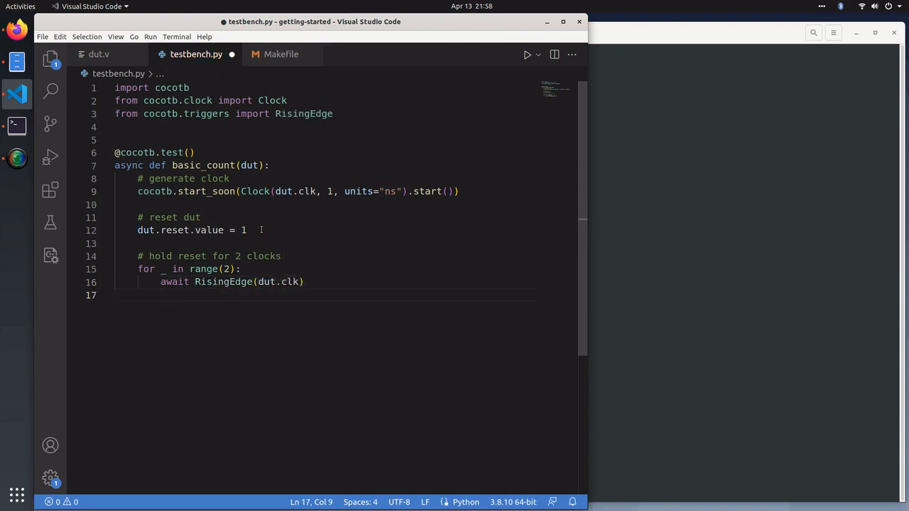
{"action": "type", "text": "dut."}
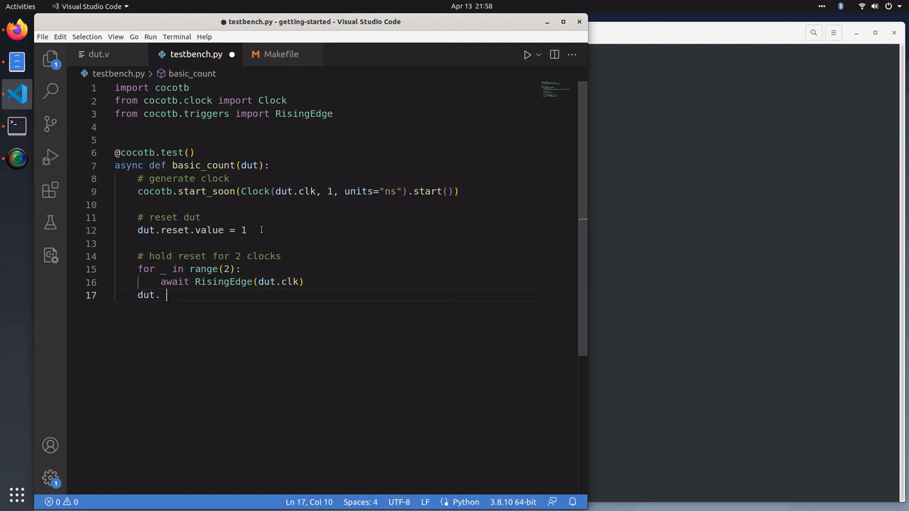
{"action": "type", "text": "reset.value = 0"}
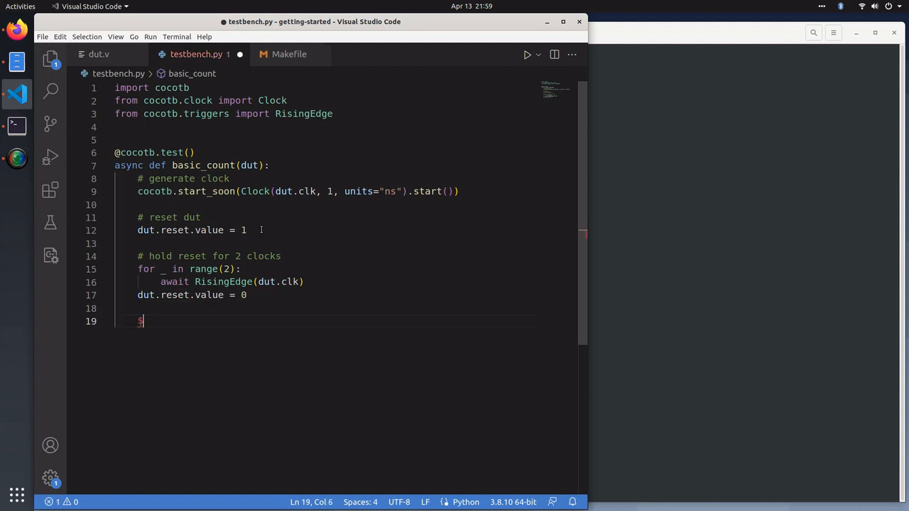
Step: Add the comment '# run for 50ns, with an assertion' to the testbench
{"action": "type", "text": "#"}
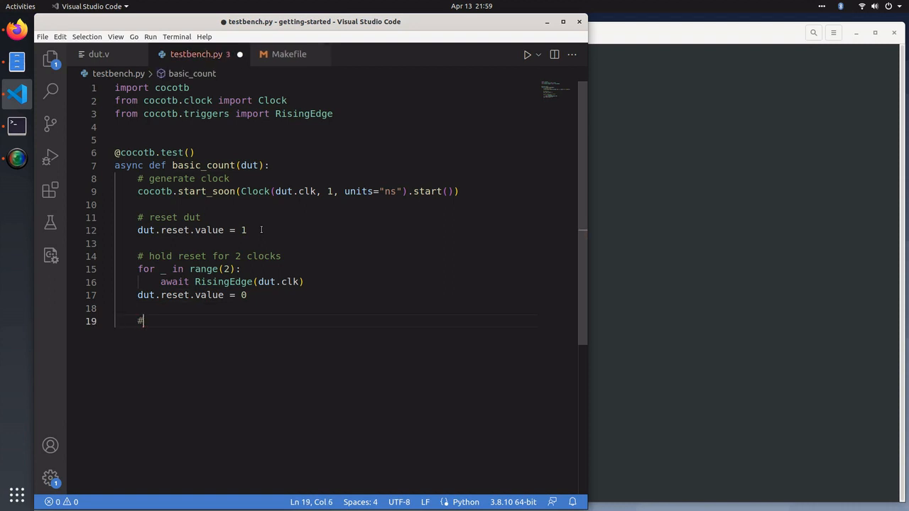
{"action": "type", "text": "run"}
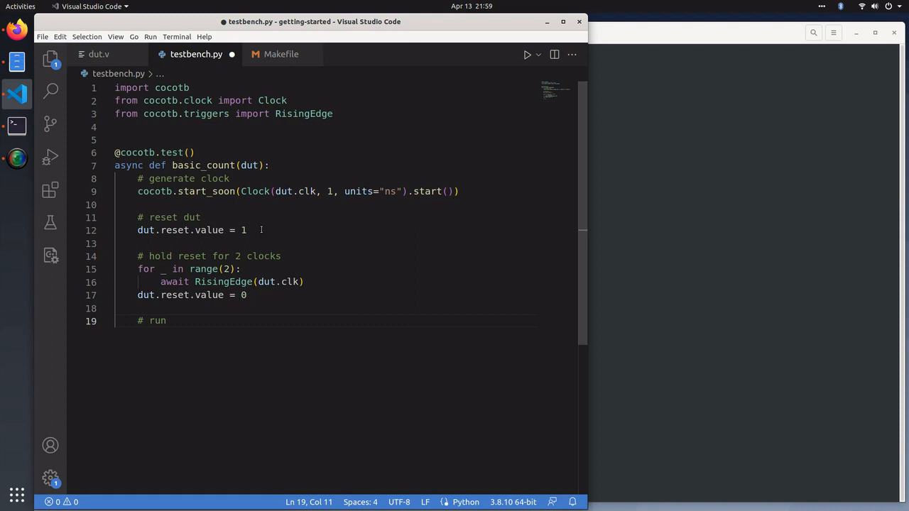
{"action": "type", "text": "for 50ns"}
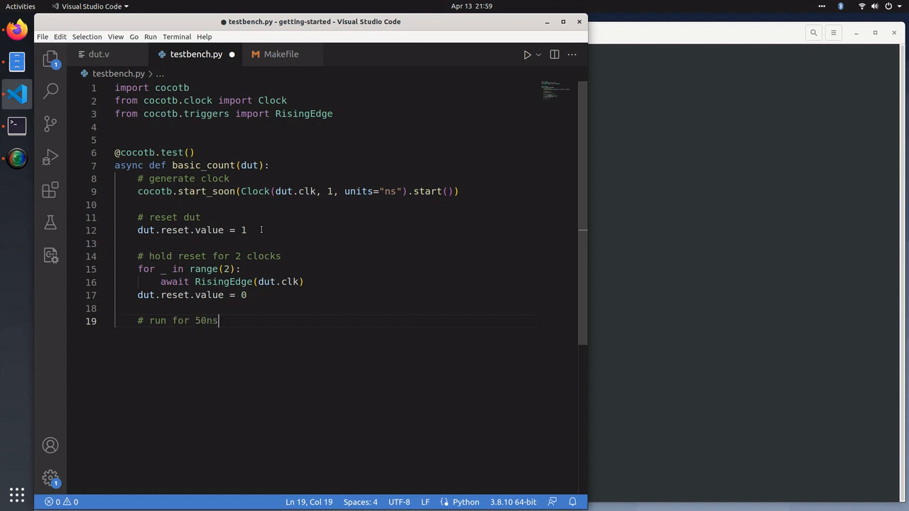
{"action": "type", "text": ", with an assertion"}
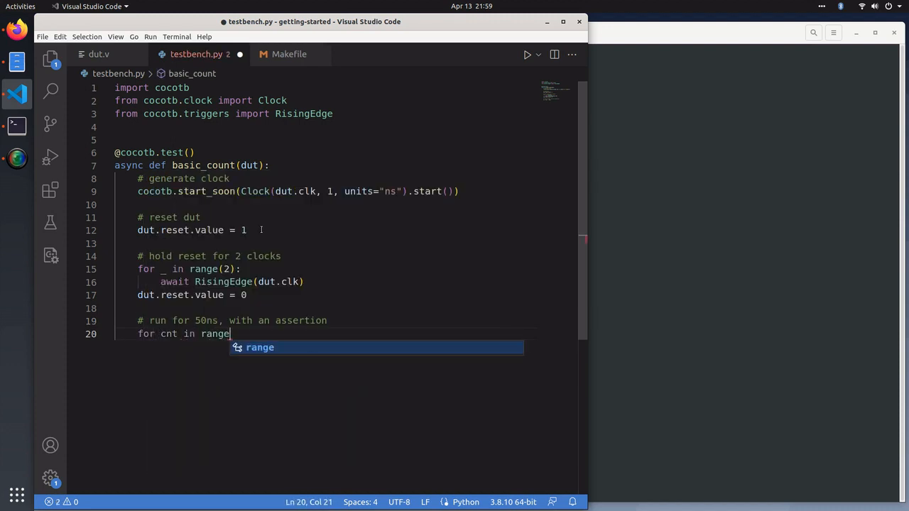
Step: Write a range(50) loop awaiting RisingEdge(dut.clk) and storing dut.count.value in dut_cnt
{"action": "type", "text": "(50):"}
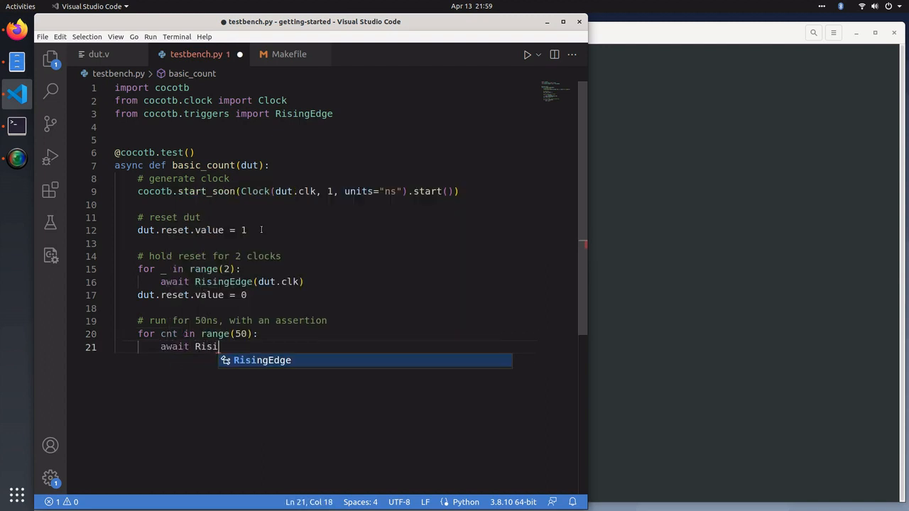
{"action": "type", "text": "ngEdge(d)"}
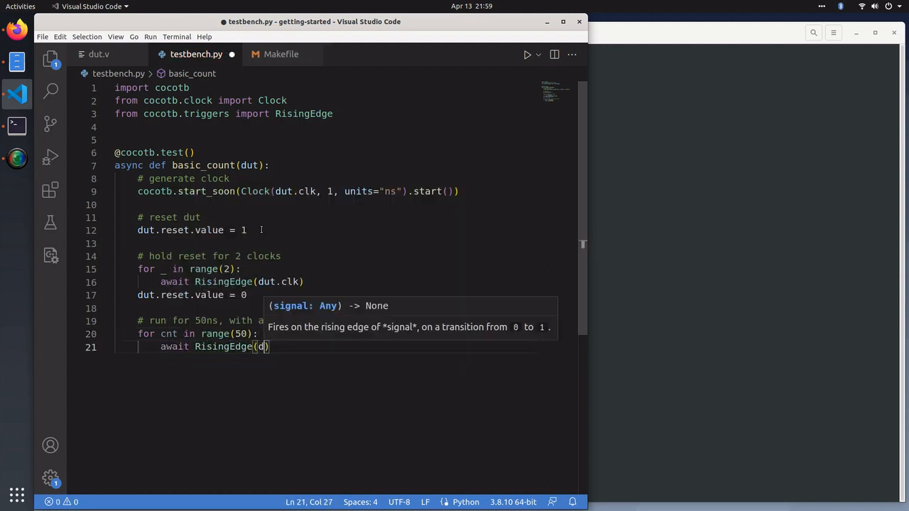
{"action": "type", "text": "ut.clk)"}
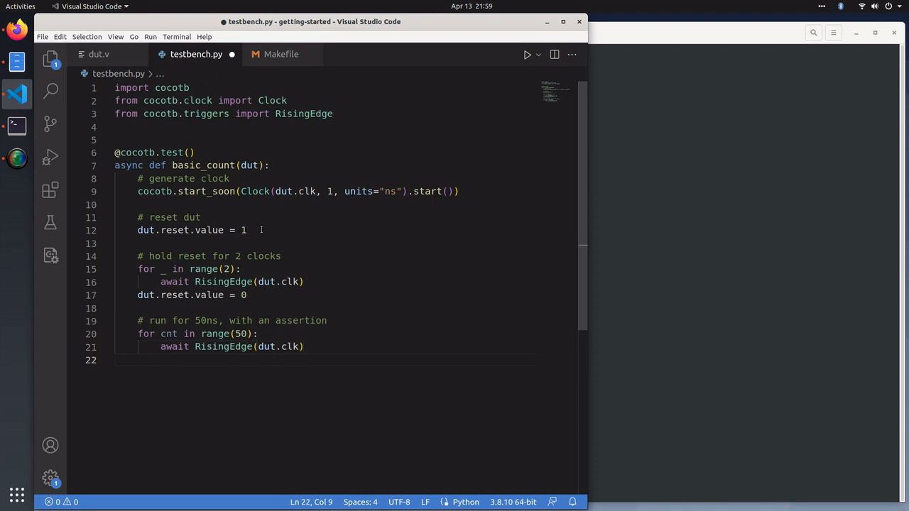
{"action": "type", "text": "dut_cnt = dut."}
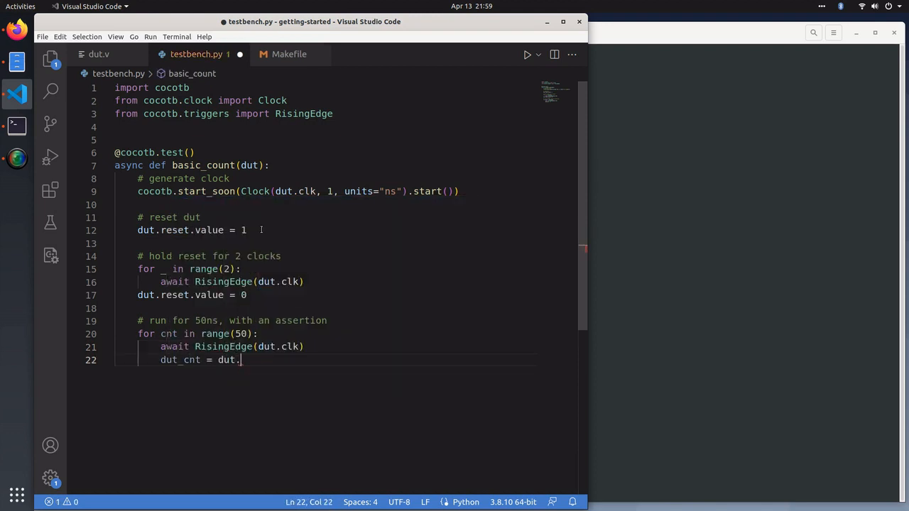
{"action": "type", "text": "count.value"}
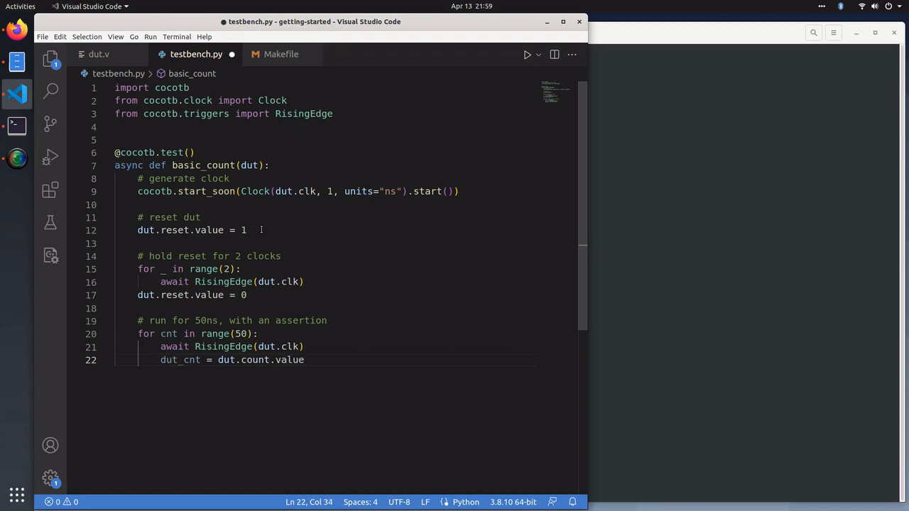
{"action": "left_click", "coordinate": [103, 54]}
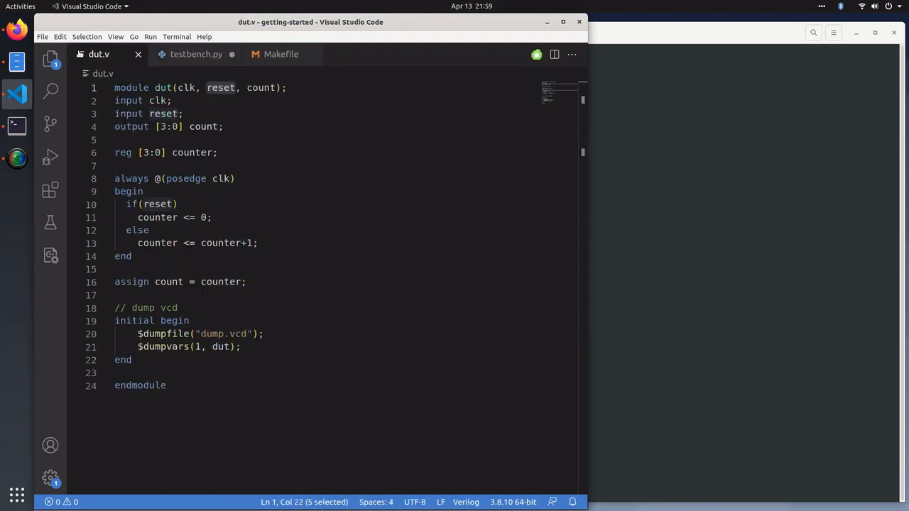
{"action": "left_click", "coordinate": [196, 54]}
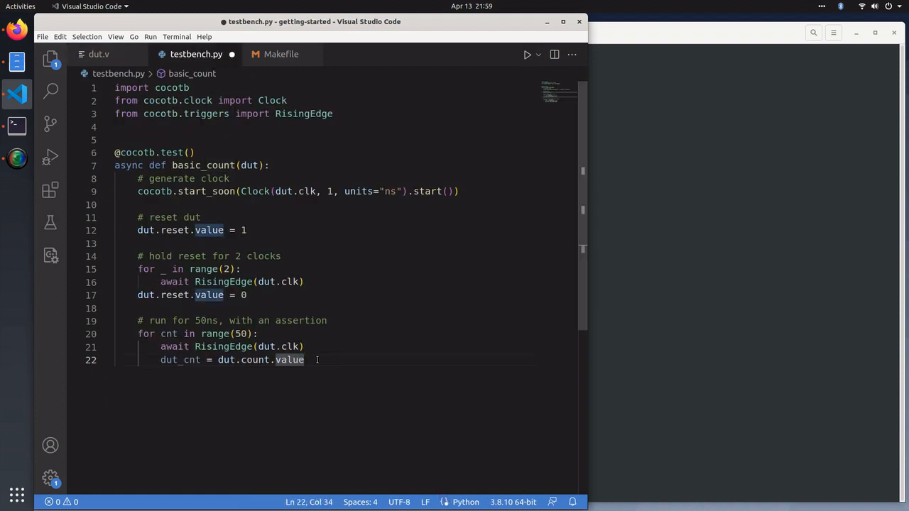
Step: Compute predicted_value = cnt % 16, save testbench.py, and start a new line
{"action": "type", "text": "mo"}
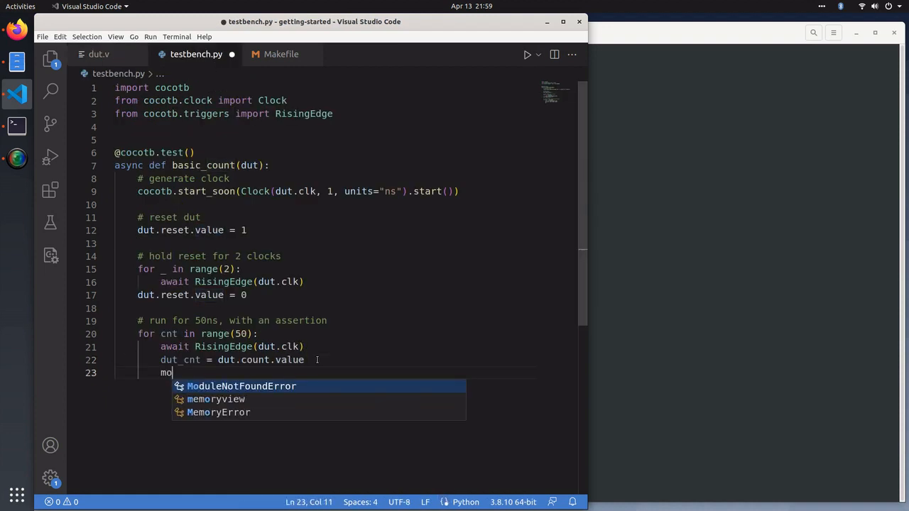
{"action": "type", "text": "predict"}
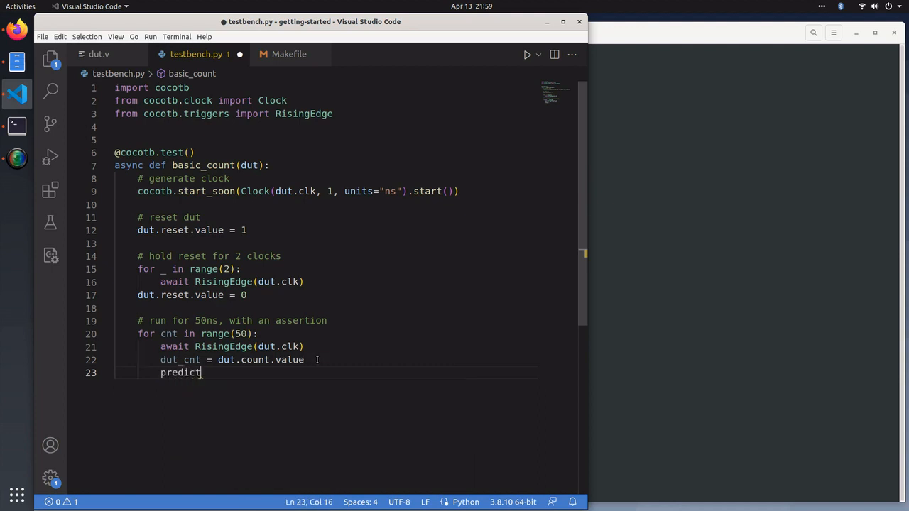
{"action": "type", "text": "ed_value = cnt"}
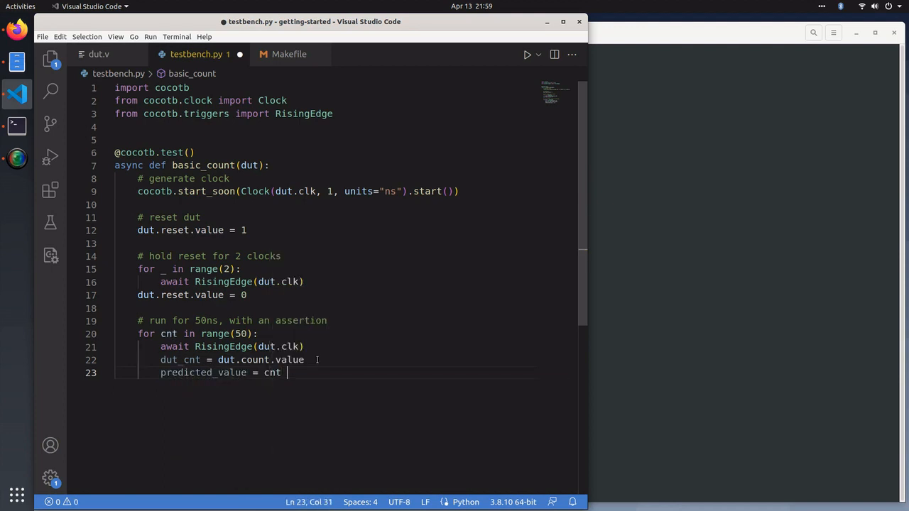
{"action": "type", "text": "% 16"}
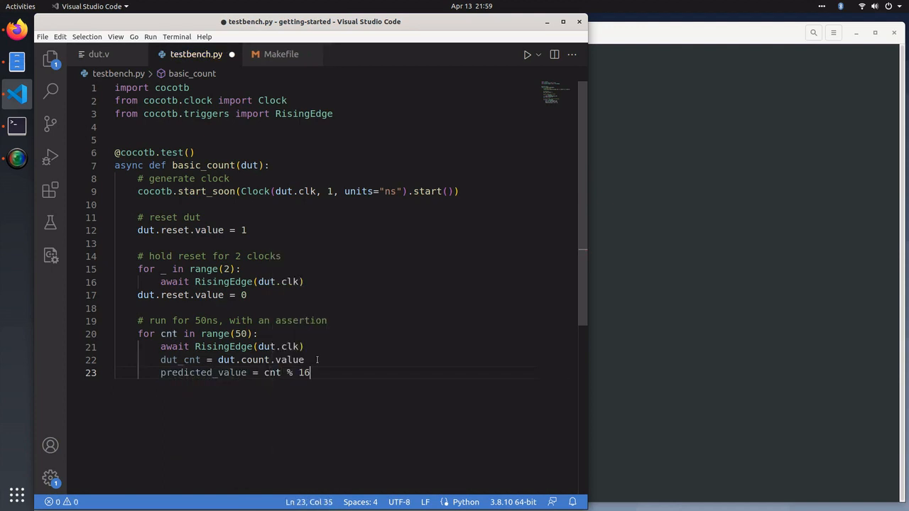
{"action": "key", "text": "ctrl+s"}
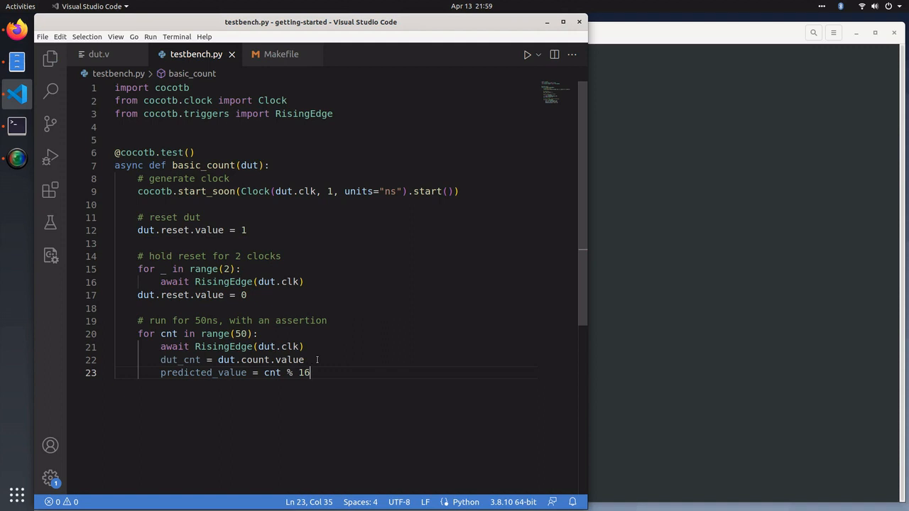
{"action": "key", "text": "Enter"}
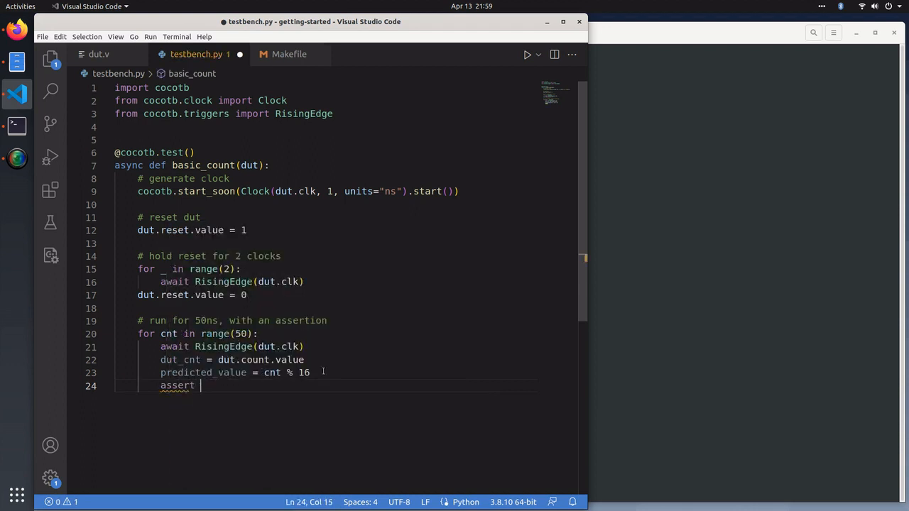
Step: Assert dut_cnt == predicted_value with an 'error %s != %s' message, then save
{"action": "type", "text": "dut_cnt"}
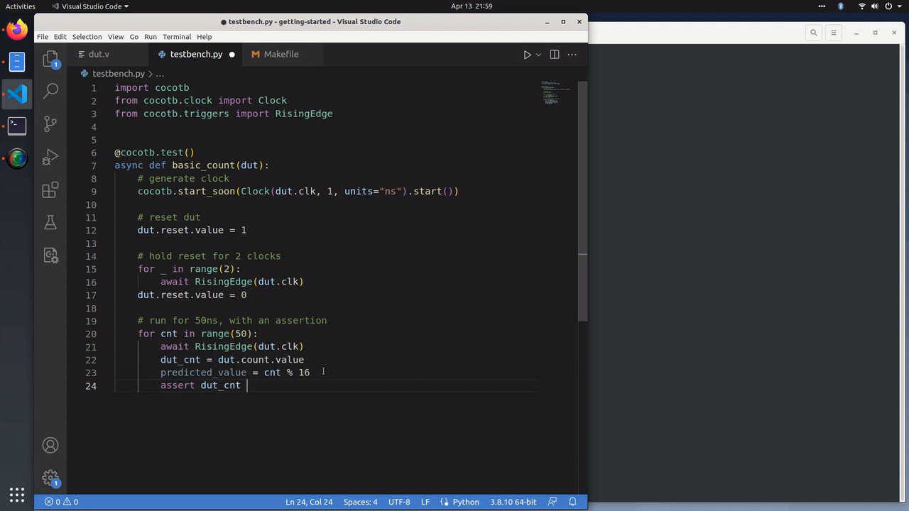
{"action": "type", "text": "== predicted_value, \\"}
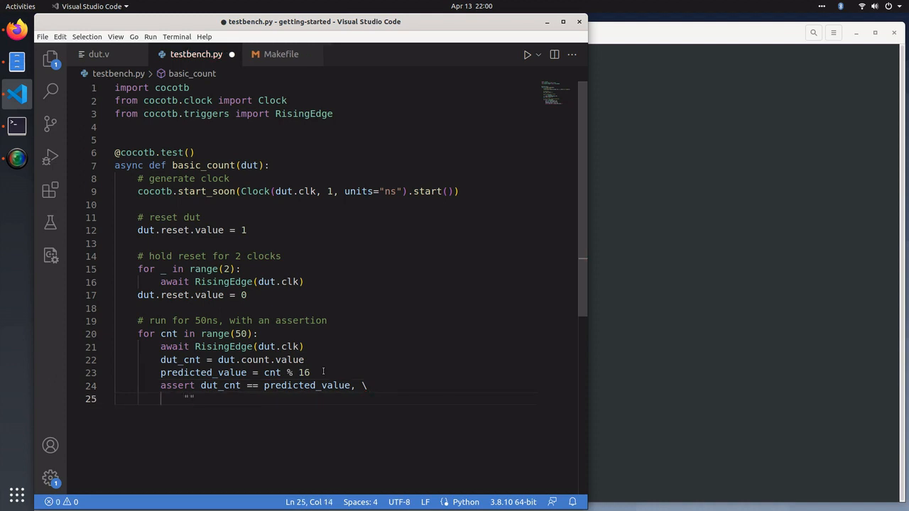
{"action": "type", "text": "error"}
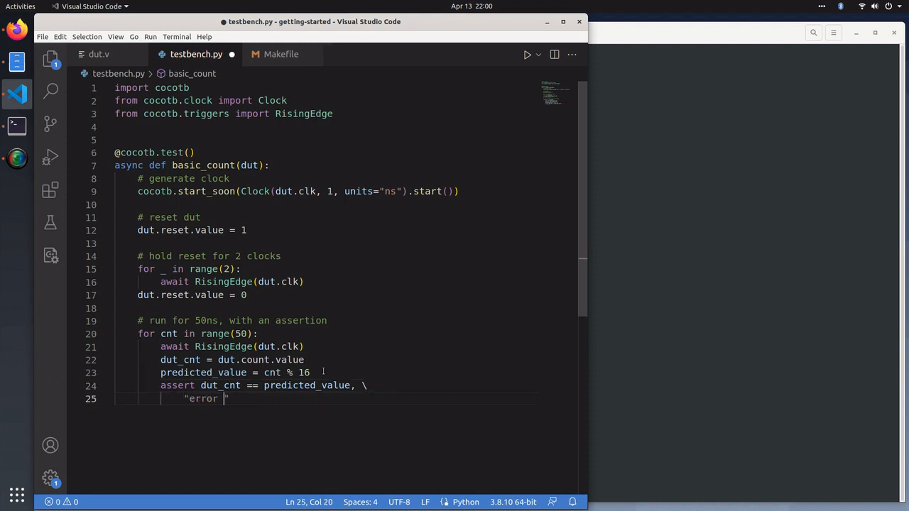
{"action": "type", "text": "%s != %s"}
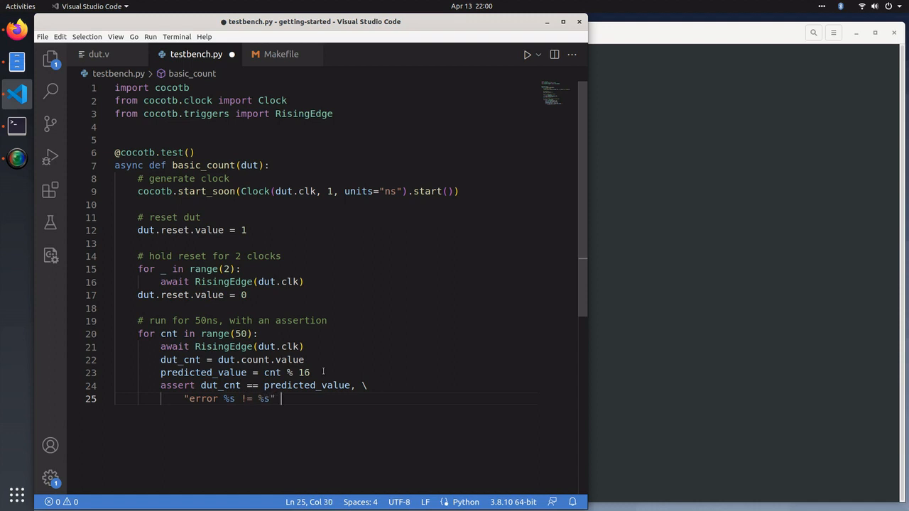
{"action": "type", "text": "% (str"}
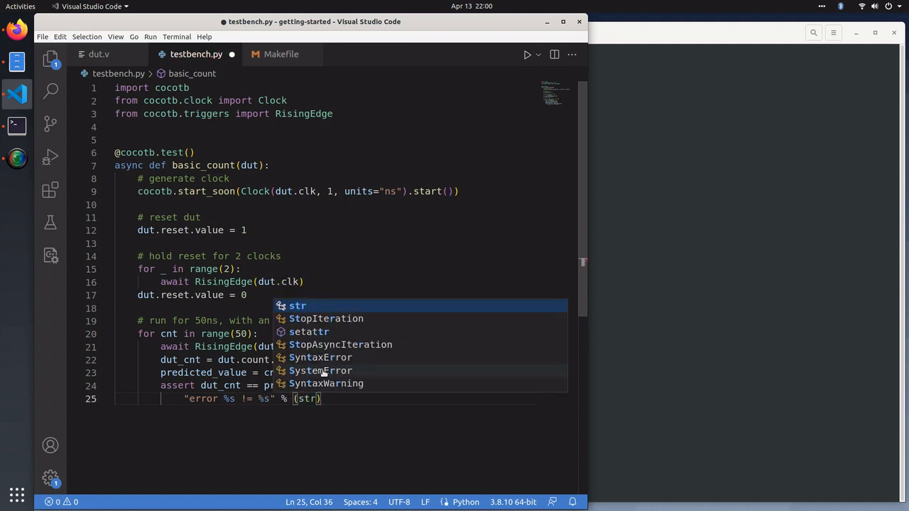
{"action": "type", "text": "(dut.val"}
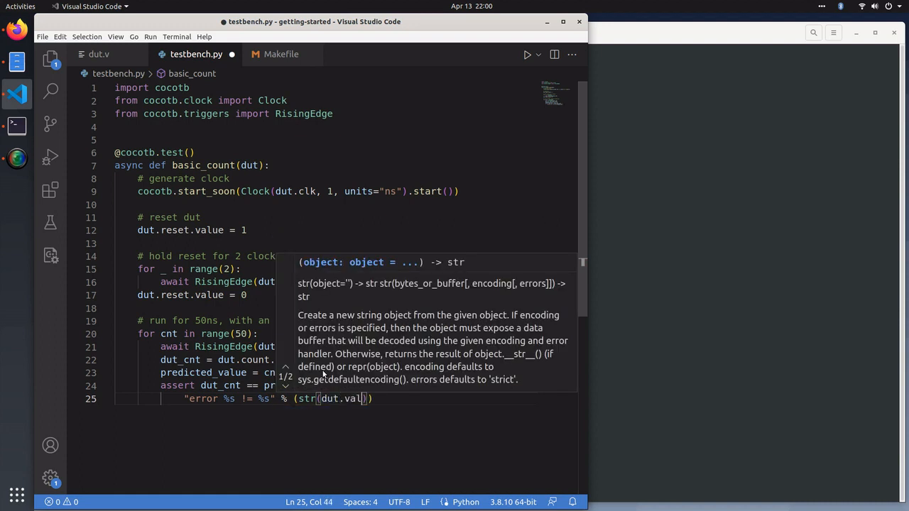
{"action": "type", "text": "count."}
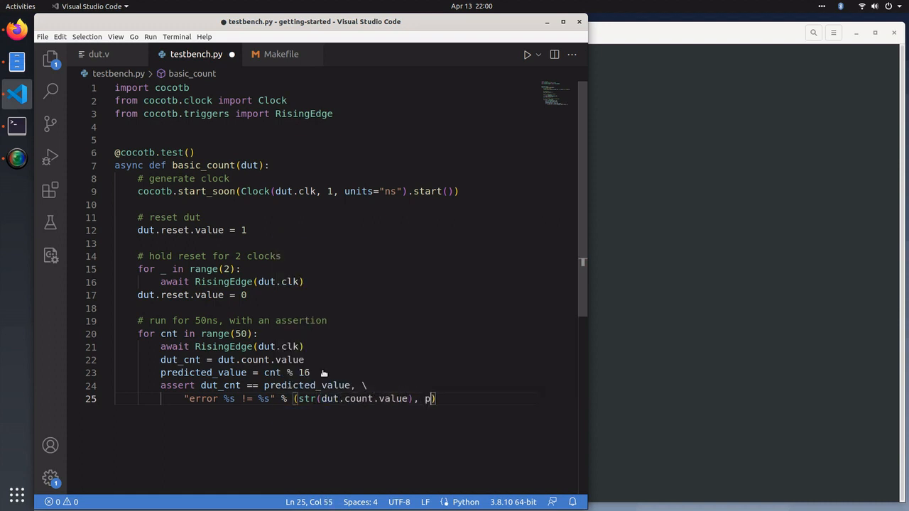
{"action": "type", "text": "redicted_value"}
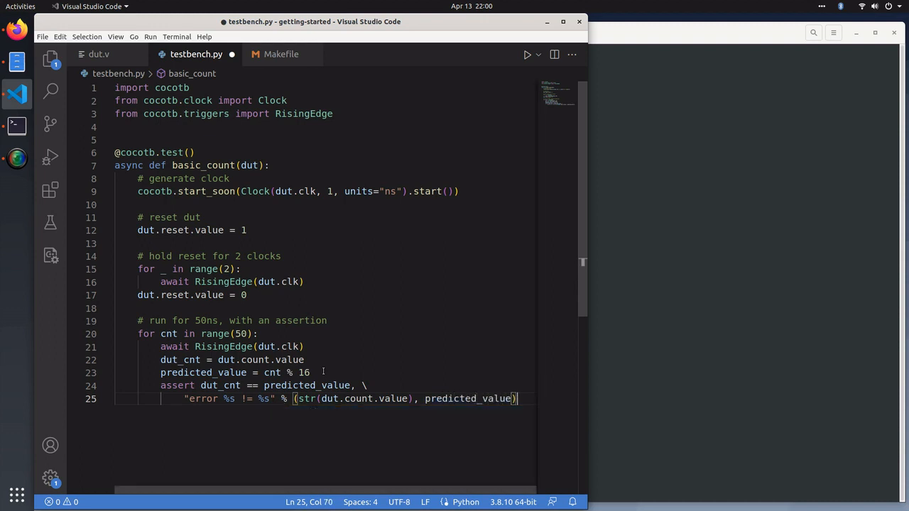
{"action": "key", "text": "ctrl+s"}
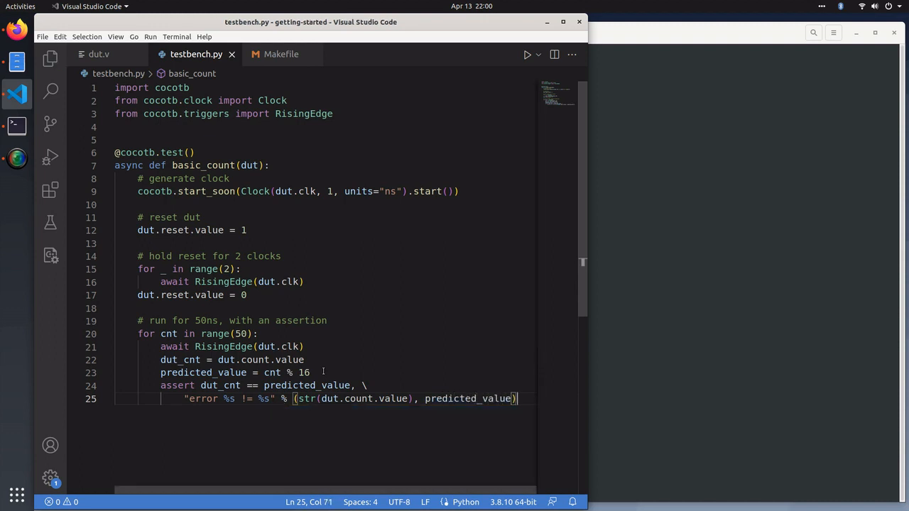
{"action": "mouse_move", "coordinate": [312, 233]}
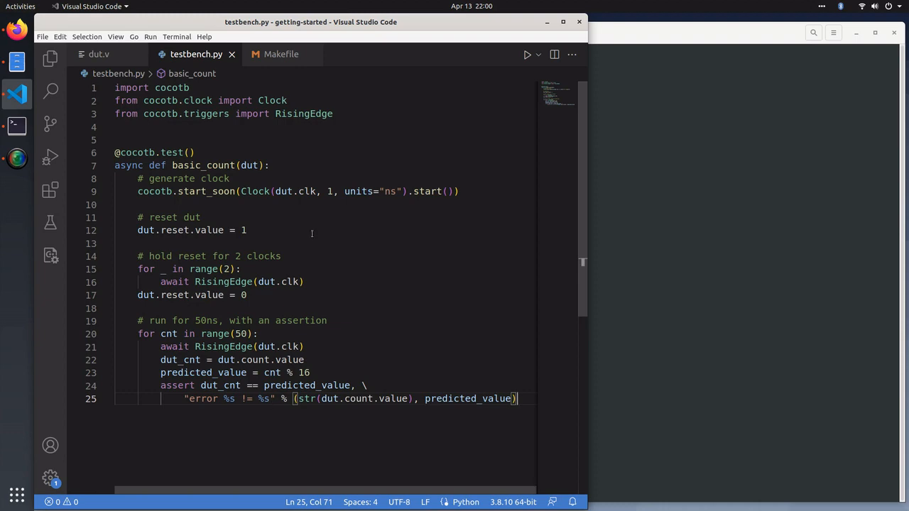
Step: Set the Makefile's VERILOG_SOURCES to dut.v
{"action": "left_click", "coordinate": [15, 158]}
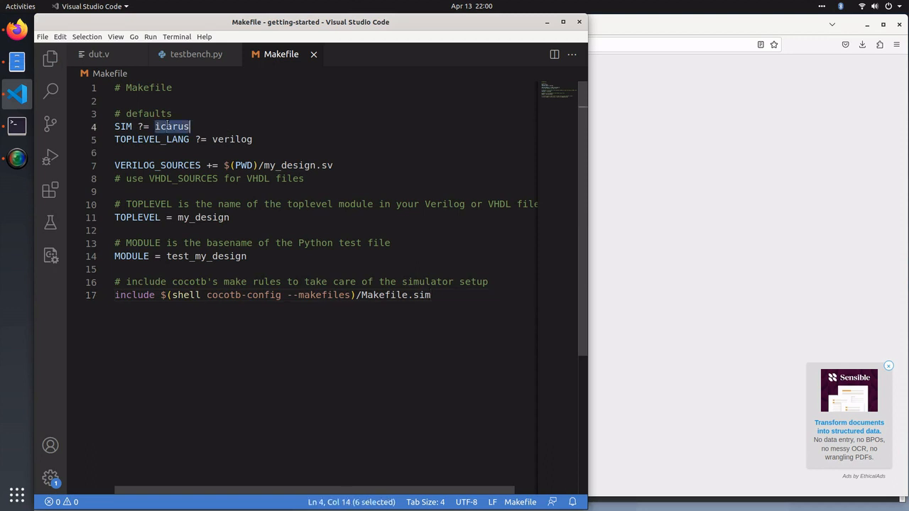
{"action": "double_click", "coordinate": [231, 139]}
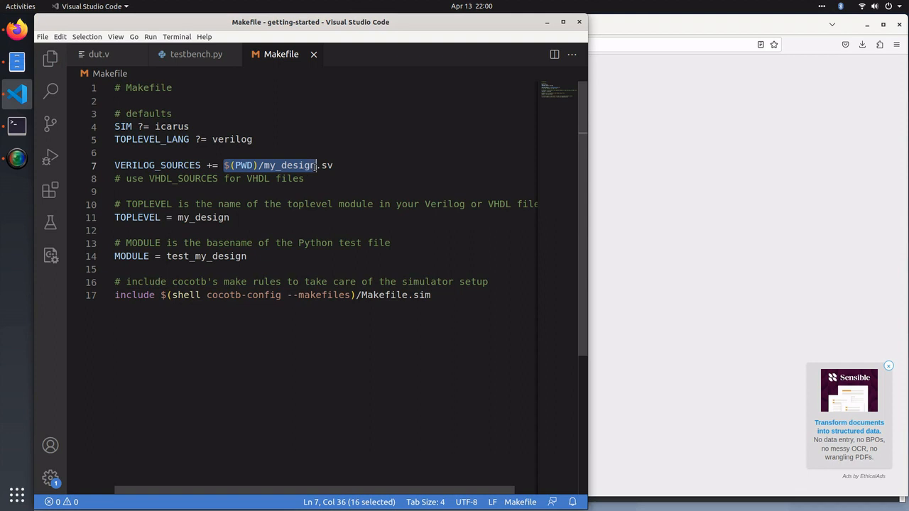
{"action": "type", "text": "dut.v"}
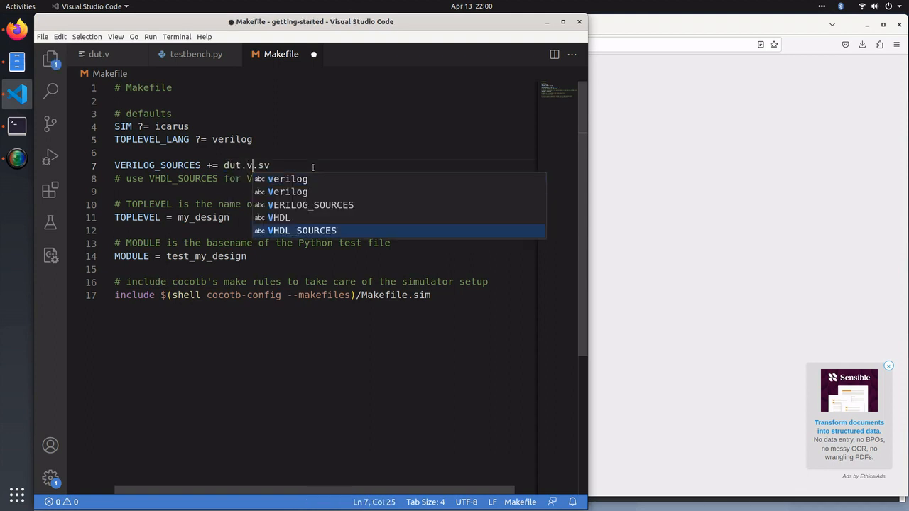
{"action": "key", "text": "Backspace"}
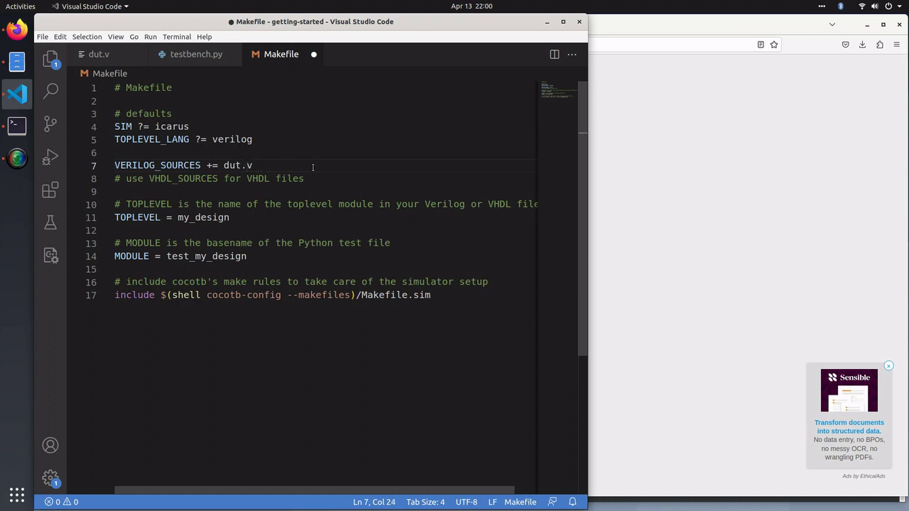
Step: Set TOPLEVEL to dut and MODULE to testbench in the Makefile
{"action": "type", "text": "du"}
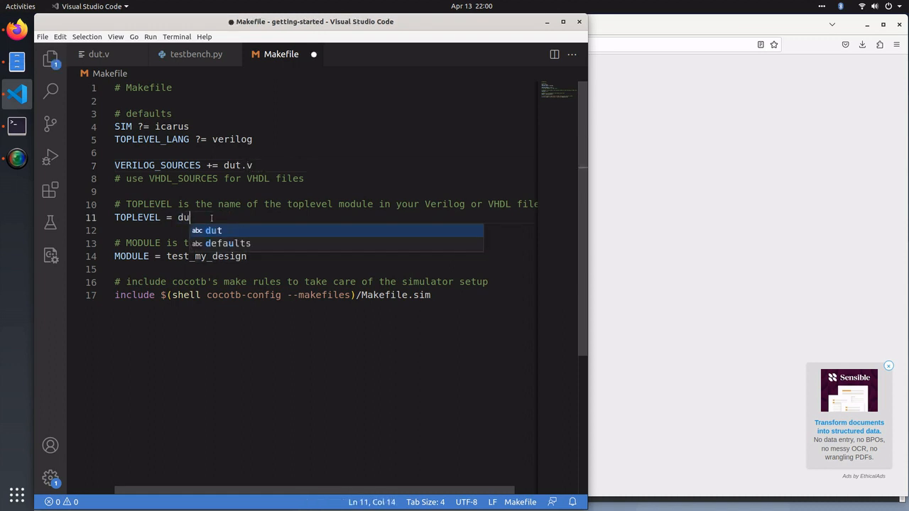
{"action": "left_click", "coordinate": [105, 54]}
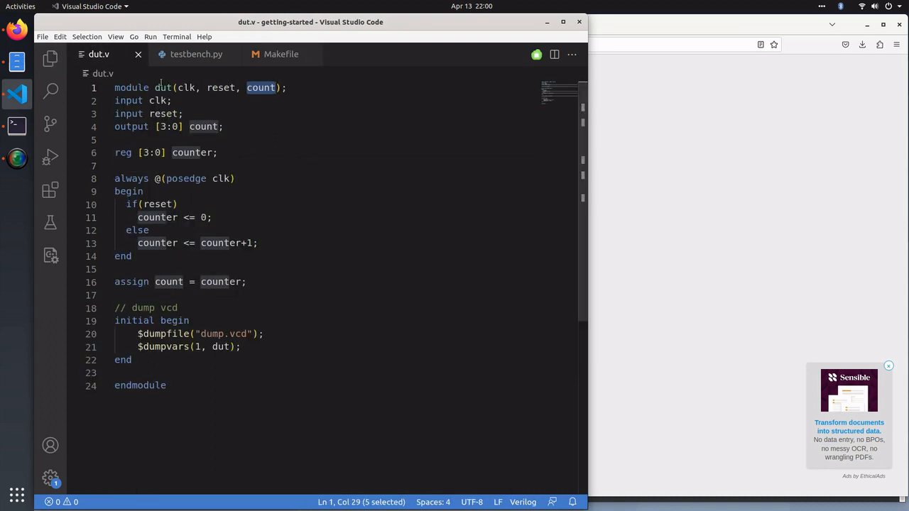
{"action": "left_click", "coordinate": [281, 54]}
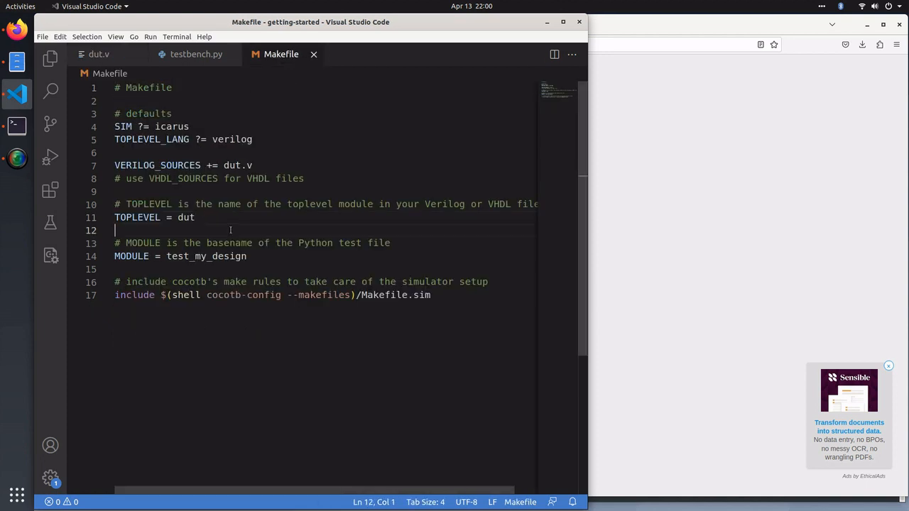
{"action": "type", "text": "testb"}
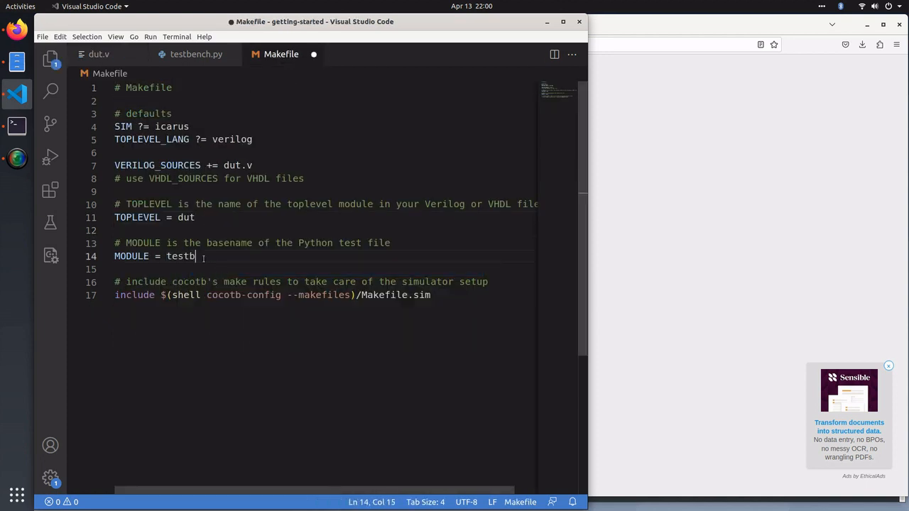
{"action": "type", "text": "ench"}
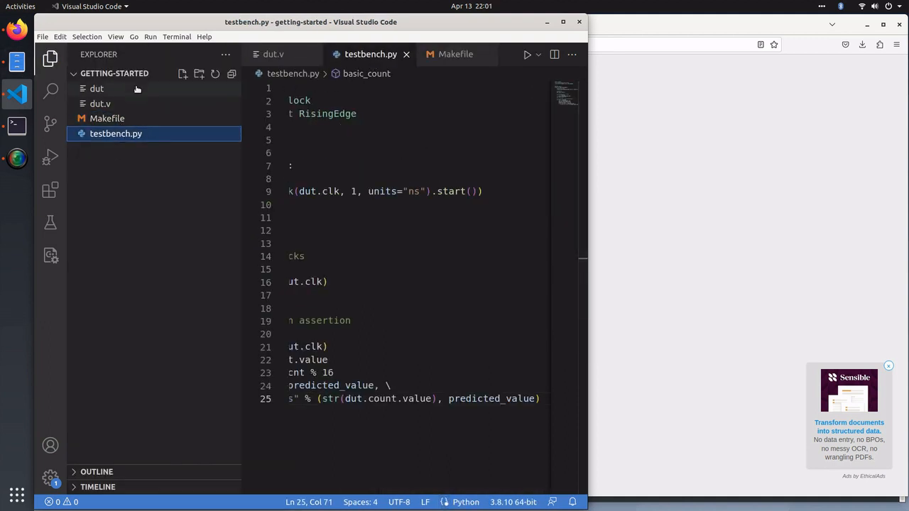
Step: Switch to the Terminal showing testbench.basic_count passed (1 of 1)
{"action": "left_click", "coordinate": [455, 54]}
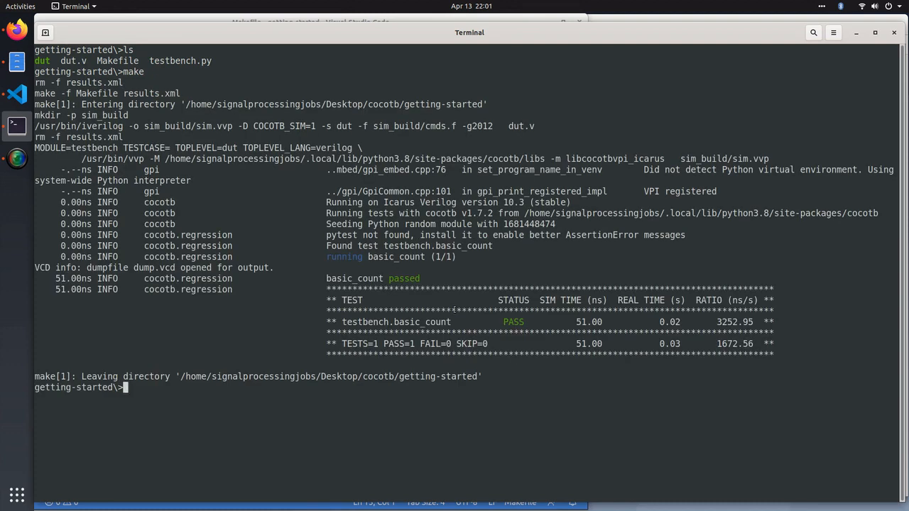
Step: Check the finished Makefile, then run make again in the Terminal
{"action": "left_click", "coordinate": [16, 93]}
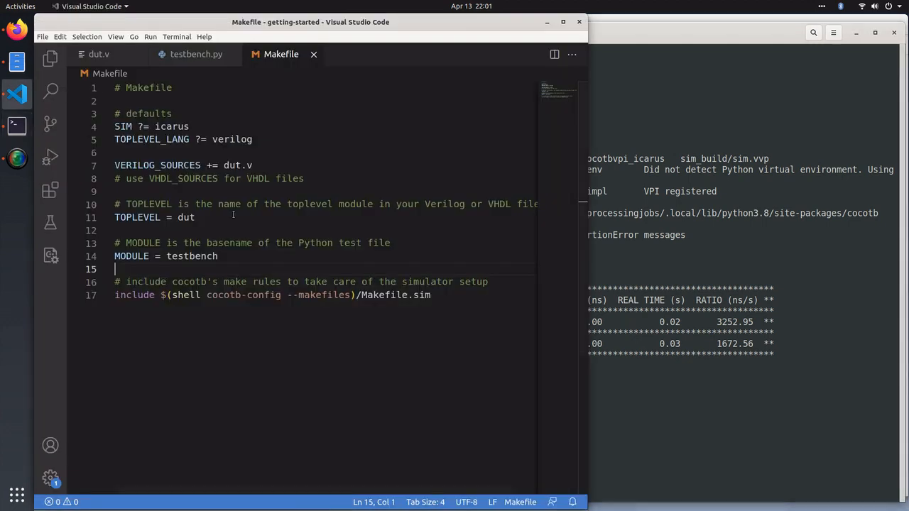
{"action": "left_click", "coordinate": [196, 54]}
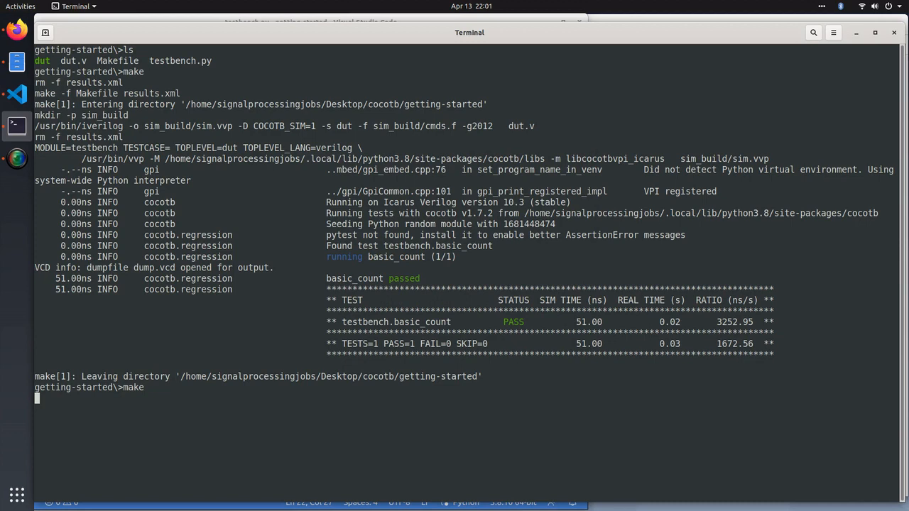
{"action": "key", "text": "Return"}
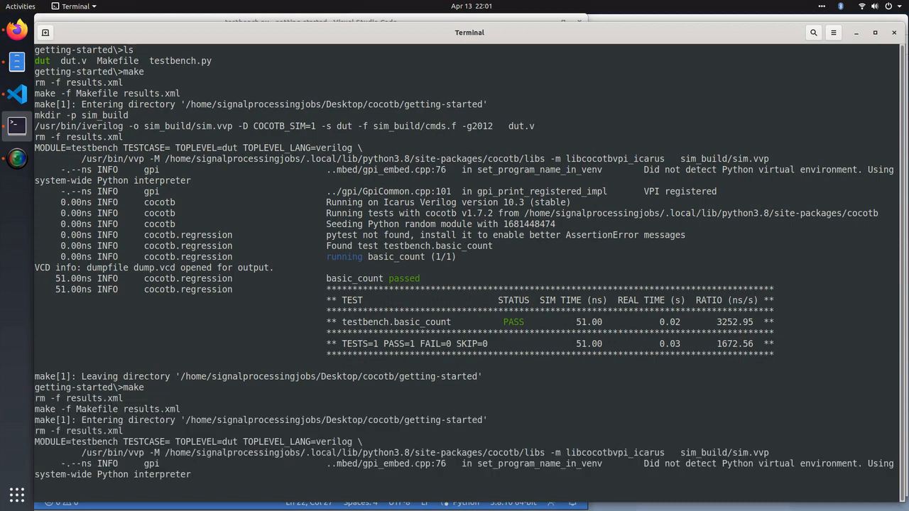